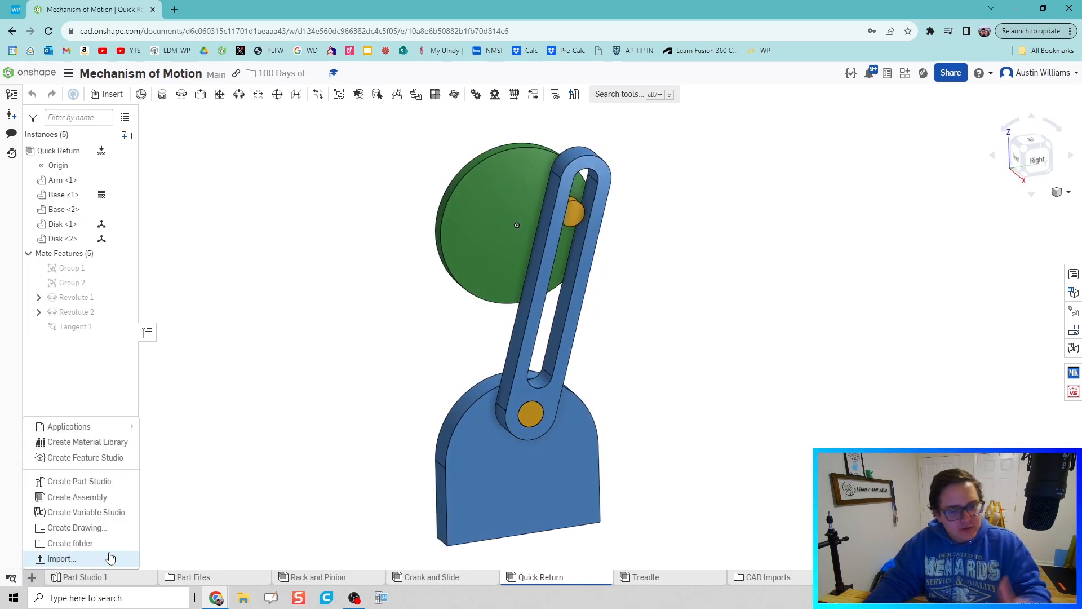
{"action": "mouse_move", "coordinate": [76, 528]}
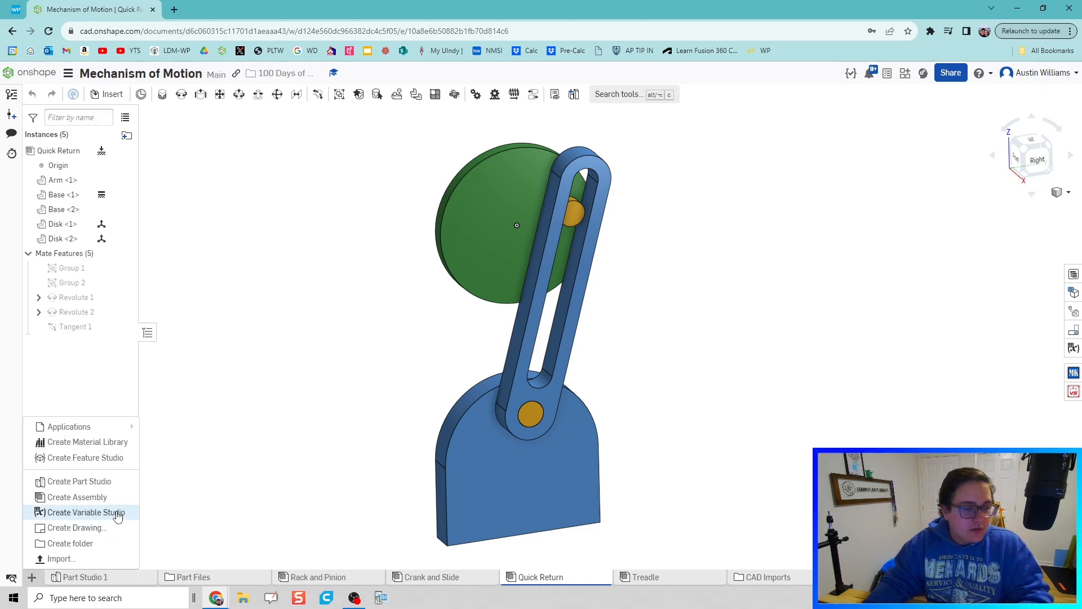
- Create Assembly 1 and insert the Disk, arm and base Part Studio parts
{"action": "left_click", "coordinate": [77, 497]}
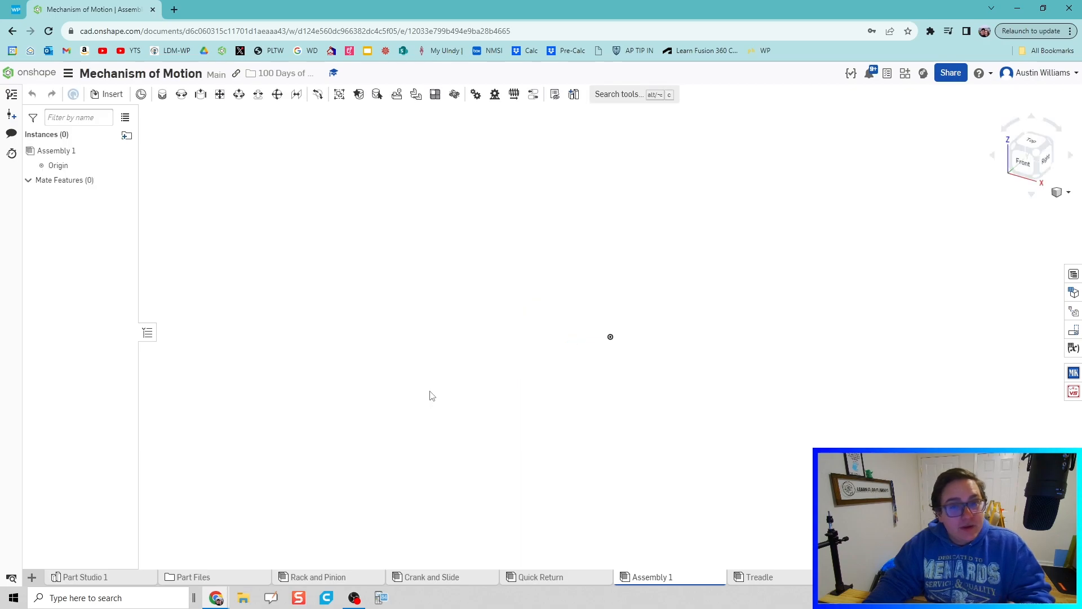
{"action": "mouse_move", "coordinate": [111, 94]}
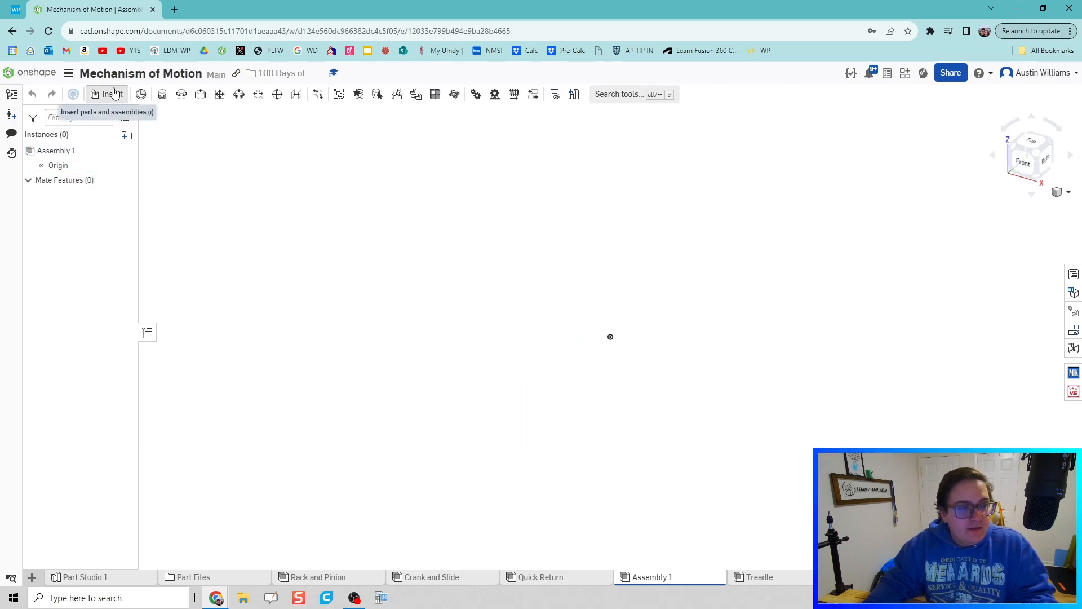
{"action": "left_click", "coordinate": [111, 94]}
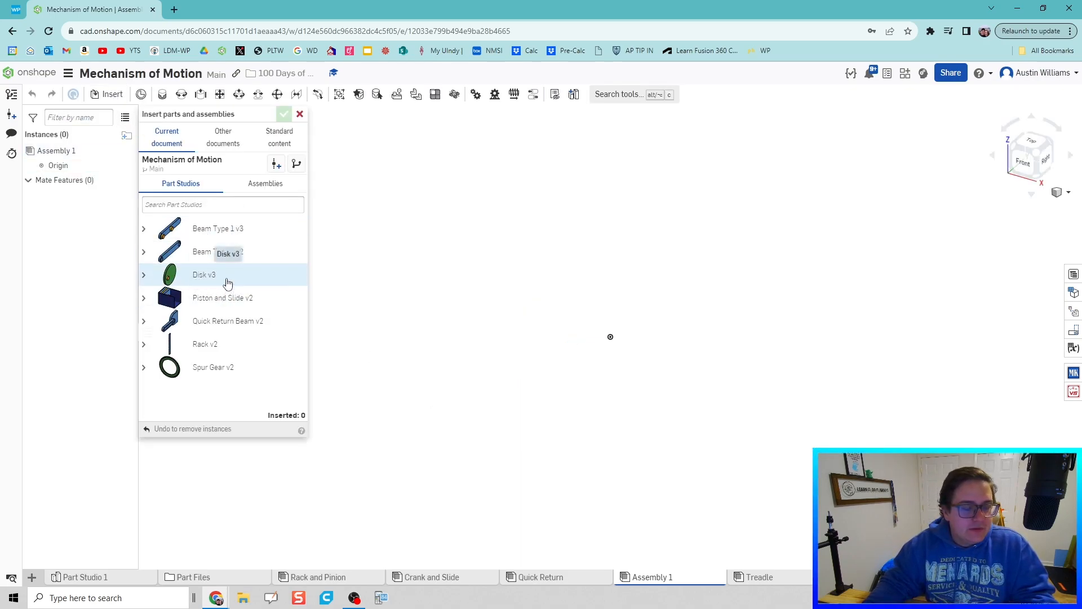
{"action": "left_click", "coordinate": [203, 274]}
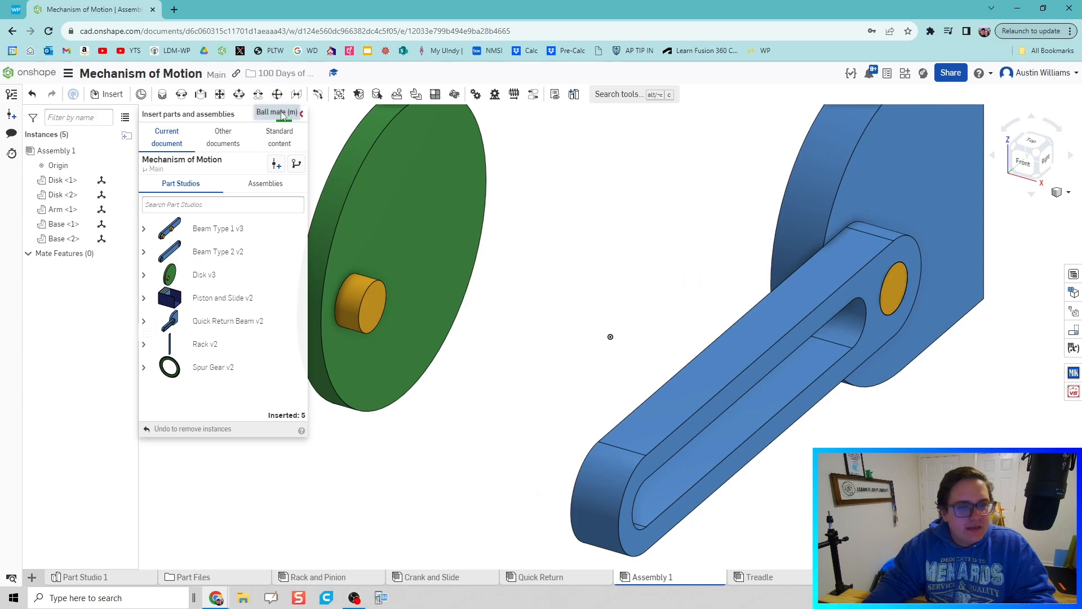
- Group Disk <1> and Disk <2> as Group 1, and Base <1> as Group 2
{"action": "left_click", "coordinate": [302, 112]}
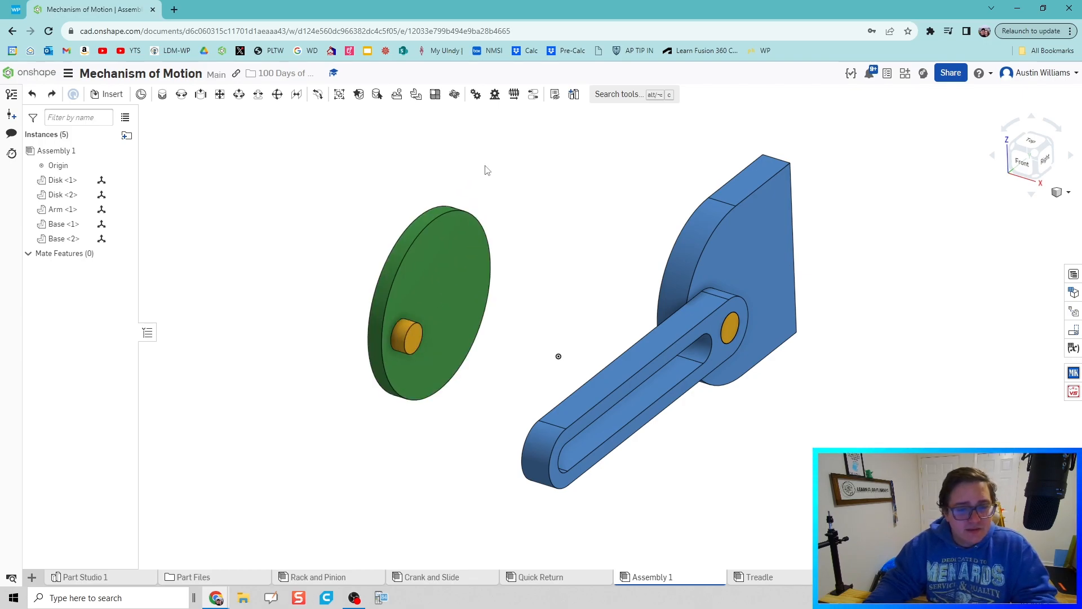
{"action": "mouse_move", "coordinate": [373, 126]}
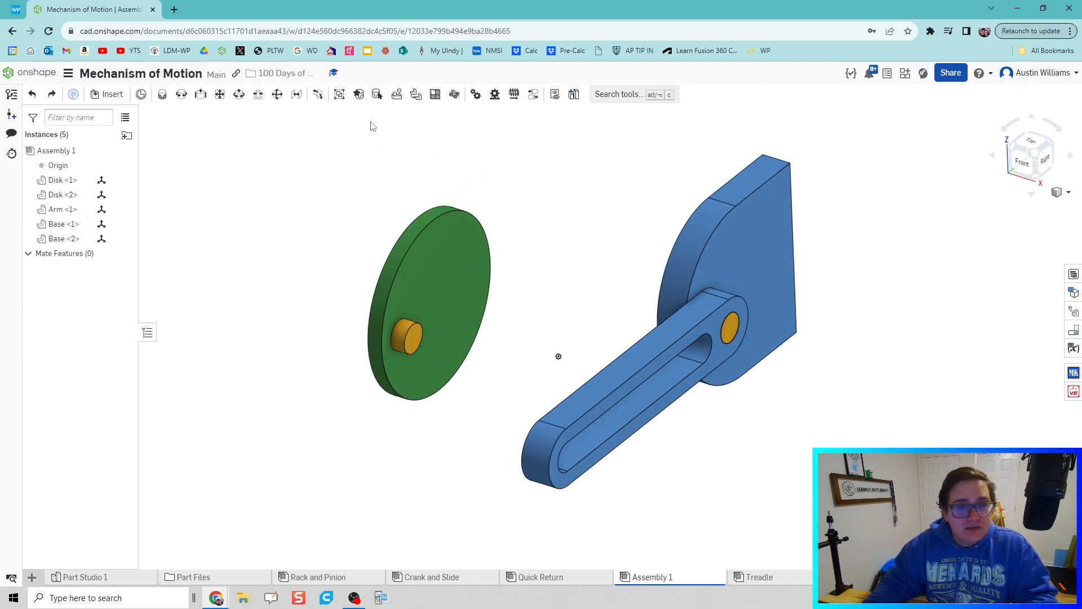
{"action": "mouse_move", "coordinate": [339, 94]}
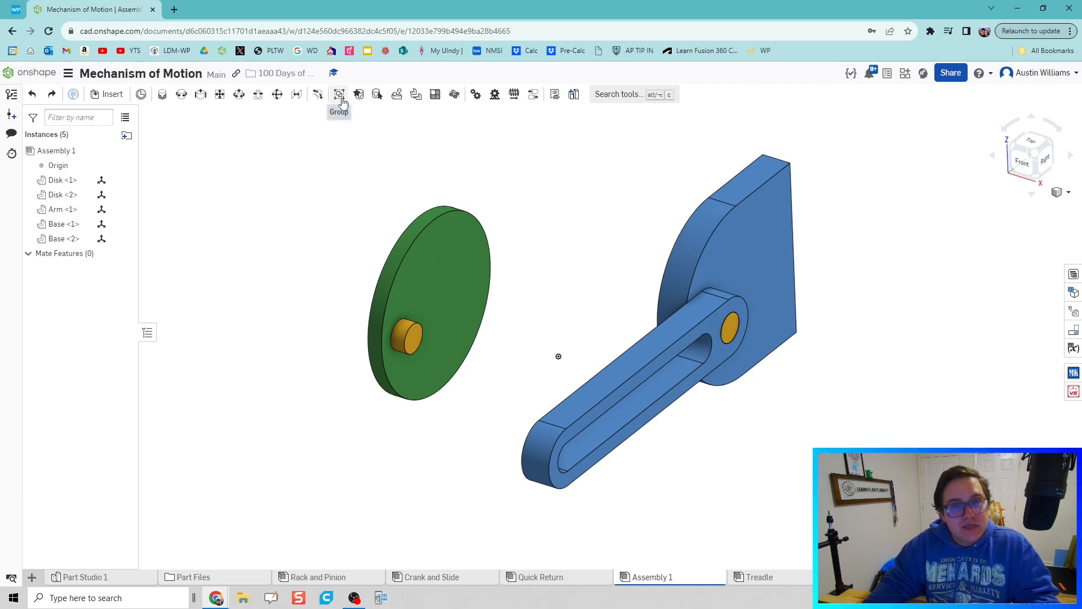
{"action": "left_click", "coordinate": [339, 94]}
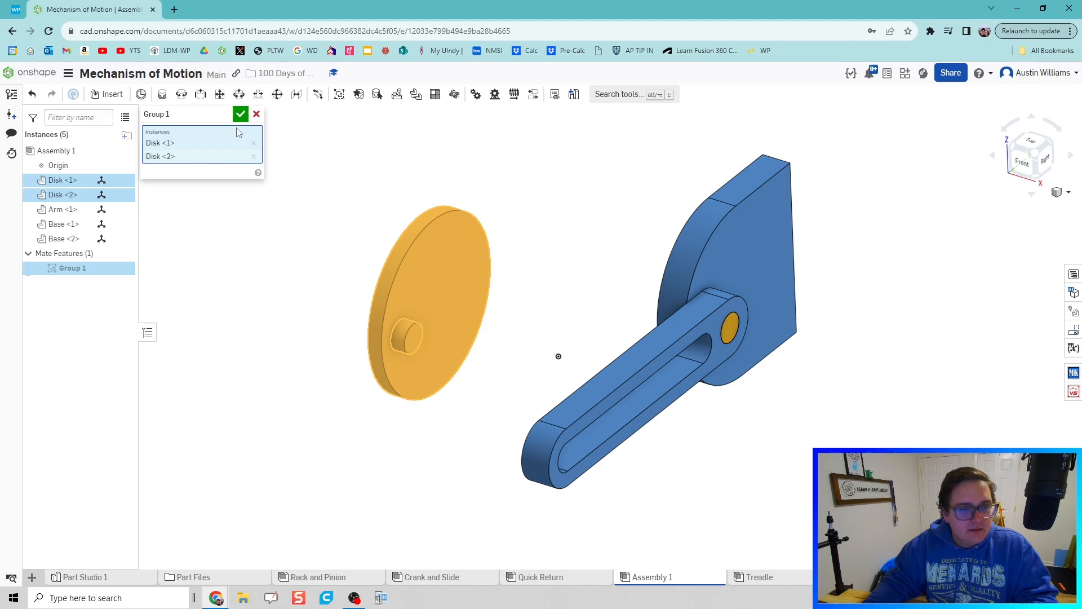
{"action": "left_click", "coordinate": [240, 114]}
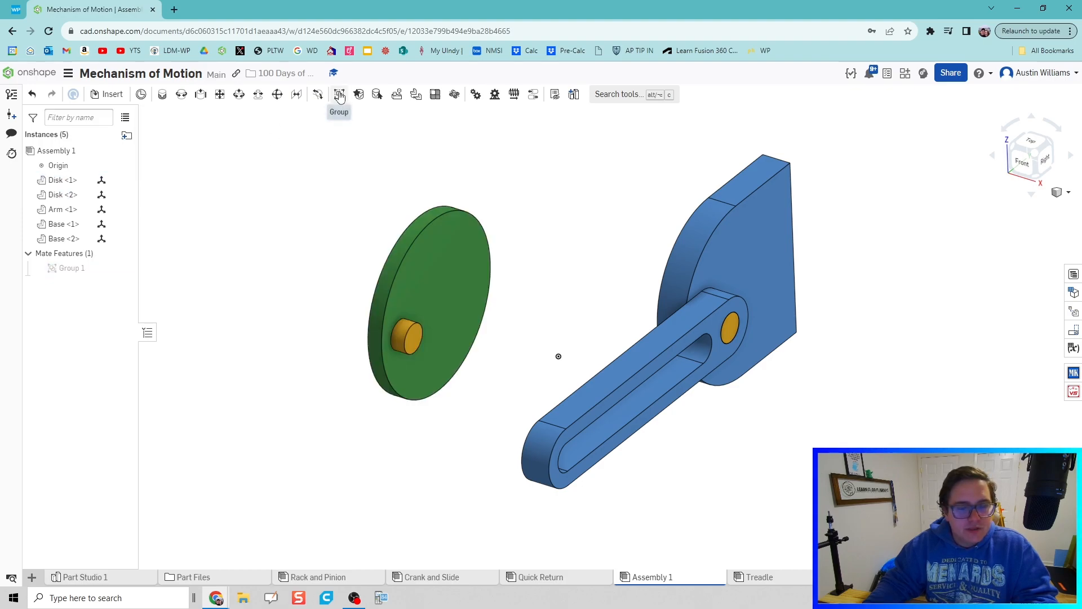
{"action": "left_click", "coordinate": [339, 94]}
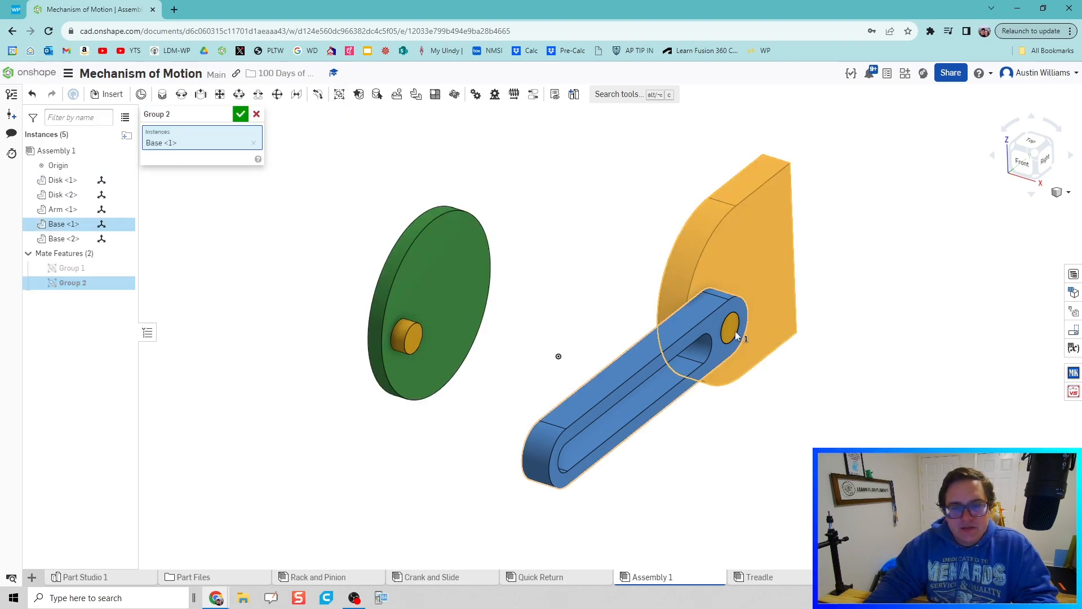
{"action": "left_click", "coordinate": [241, 114]}
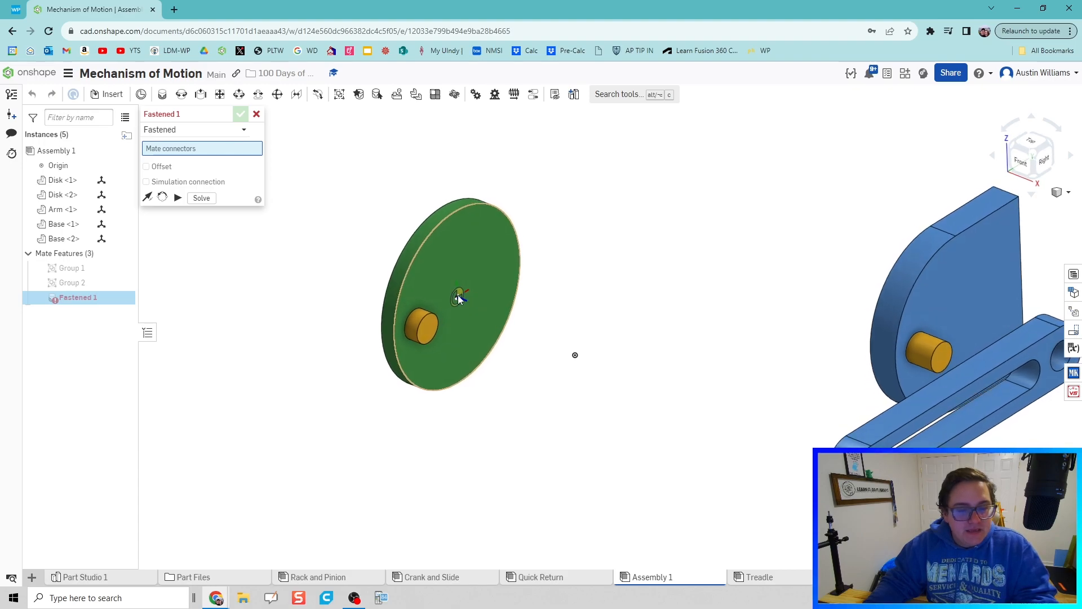
- Pin the green disk to the origin with Revolute 1, secondary axis turning the peg upward
{"action": "left_click", "coordinate": [459, 295]}
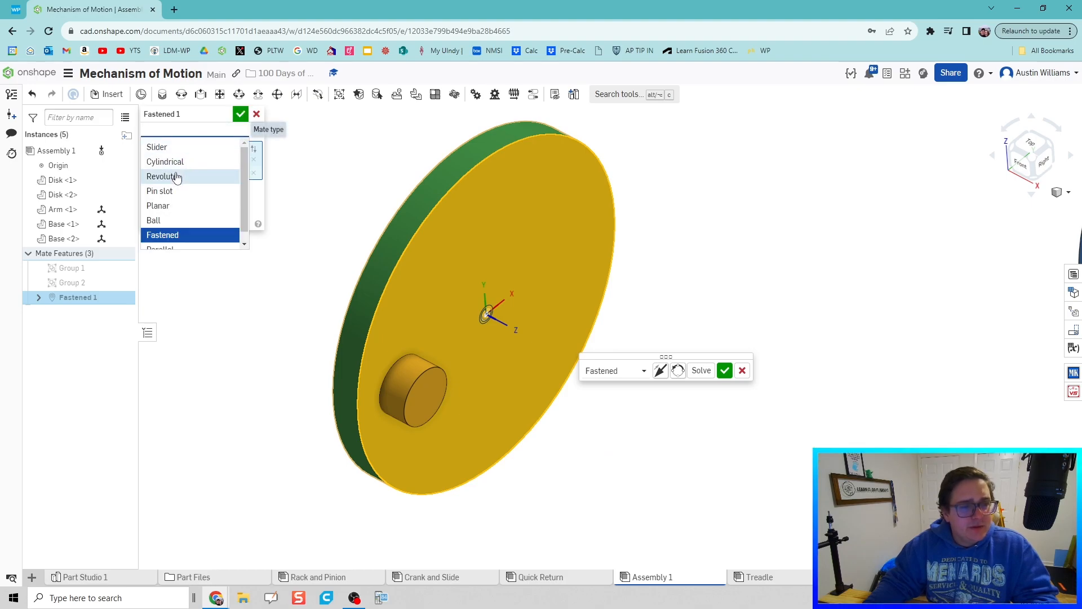
{"action": "left_click", "coordinate": [165, 176]}
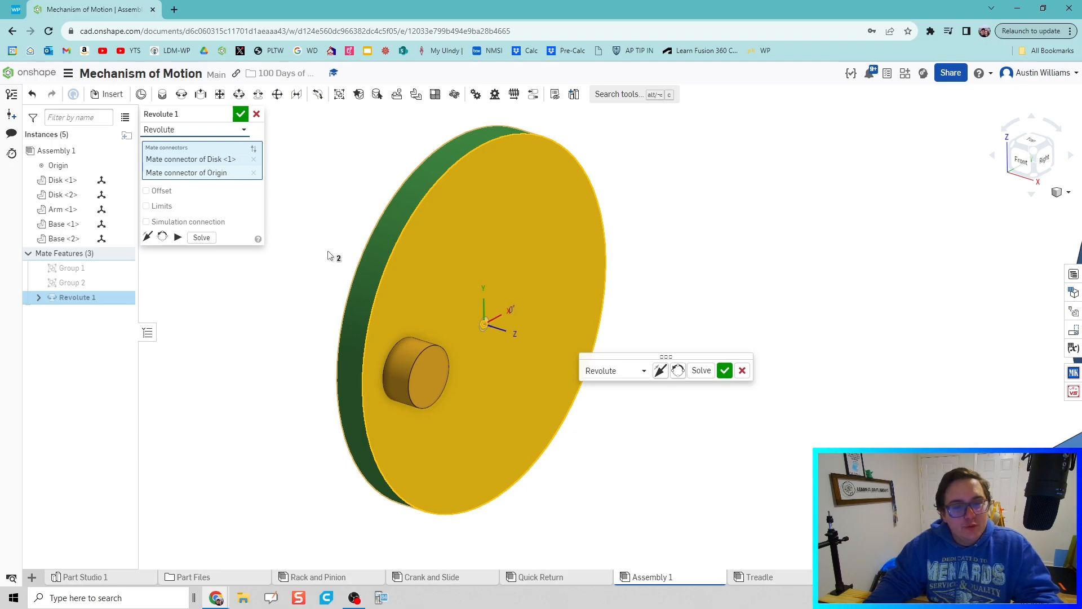
{"action": "mouse_move", "coordinate": [325, 250]}
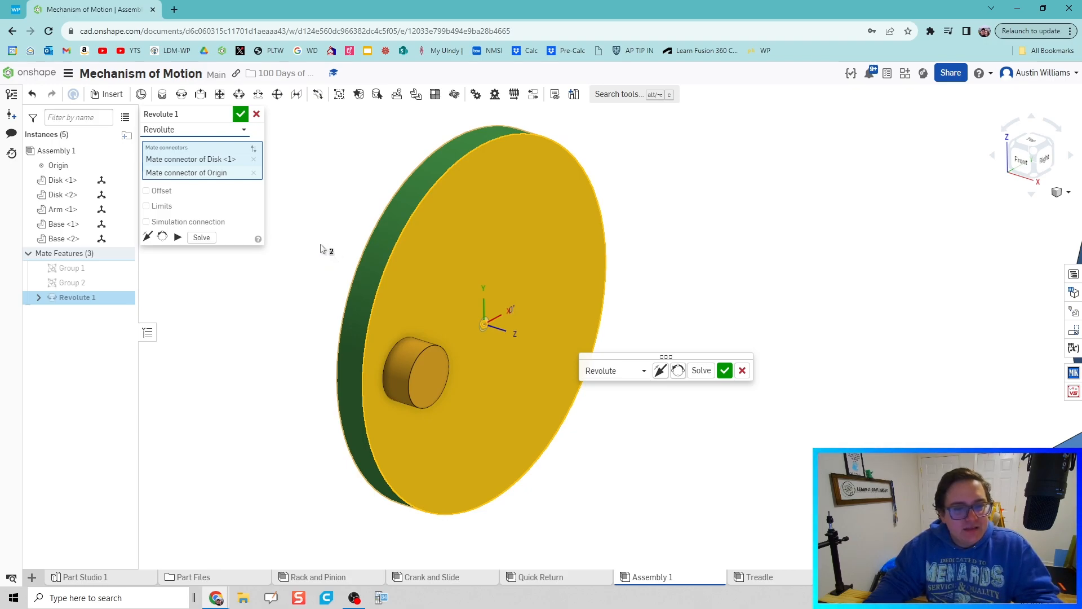
{"action": "mouse_move", "coordinate": [177, 237]}
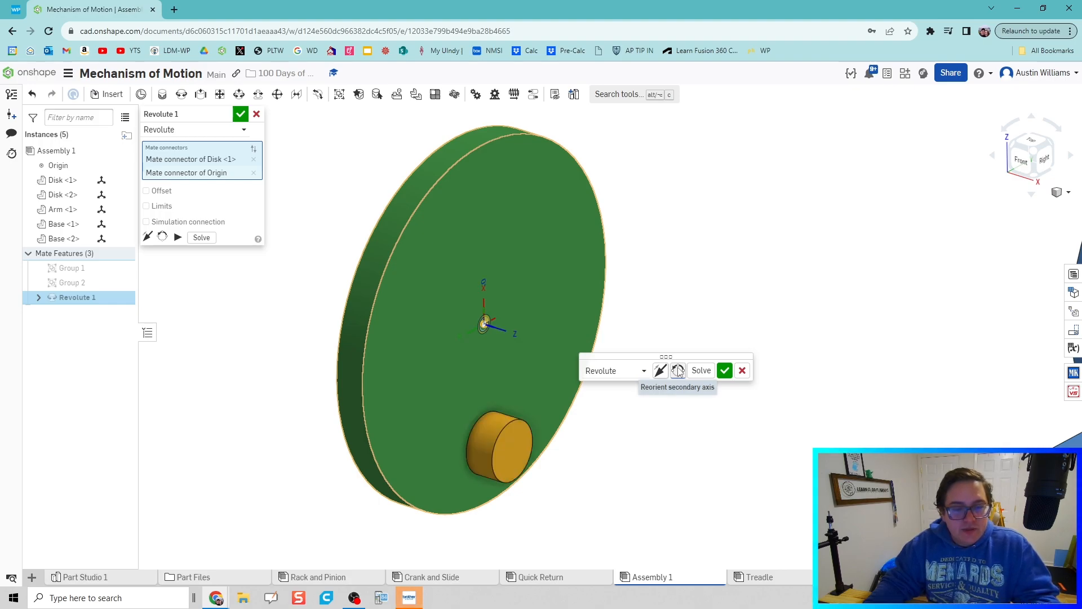
{"action": "left_click", "coordinate": [678, 371]}
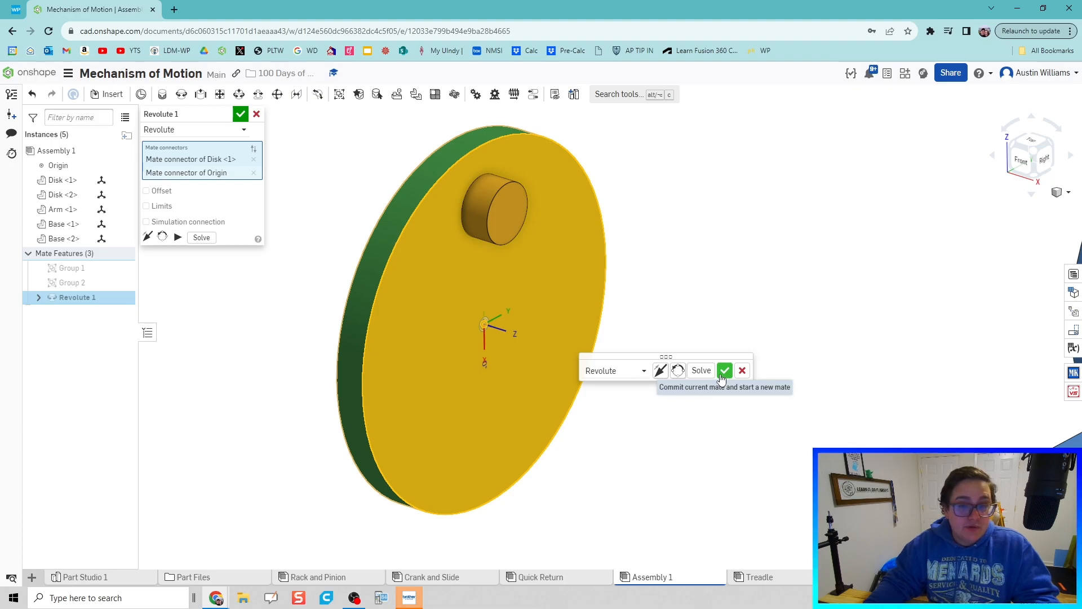
{"action": "left_click", "coordinate": [724, 370]}
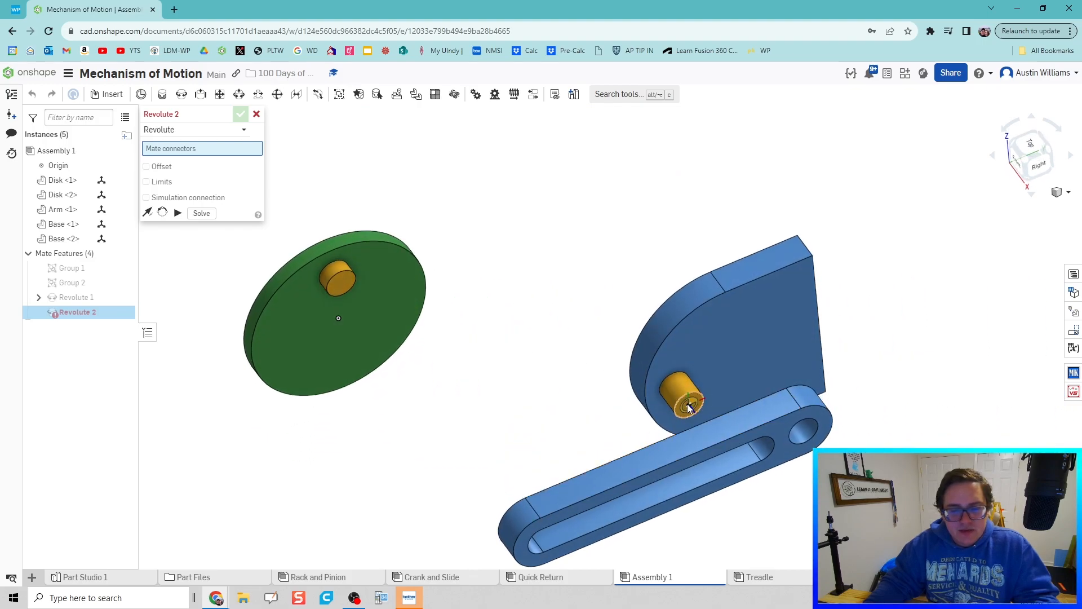
- Pivot the arm on the base peg, then revolute-mate arm to Disk <2> with 0.25 in offset
{"action": "left_click", "coordinate": [808, 431]}
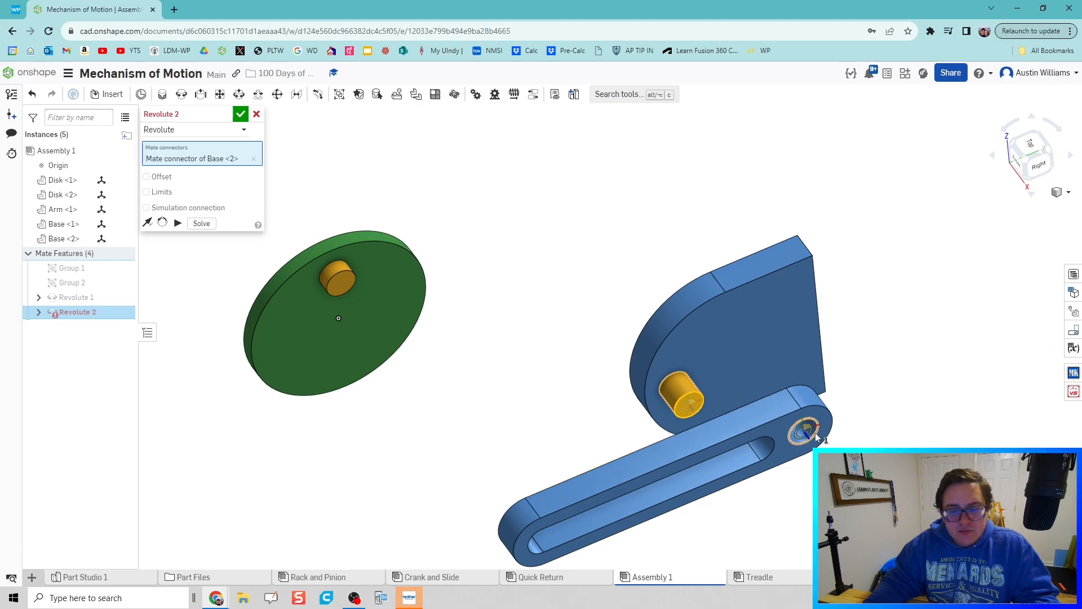
{"action": "left_click", "coordinate": [805, 431]}
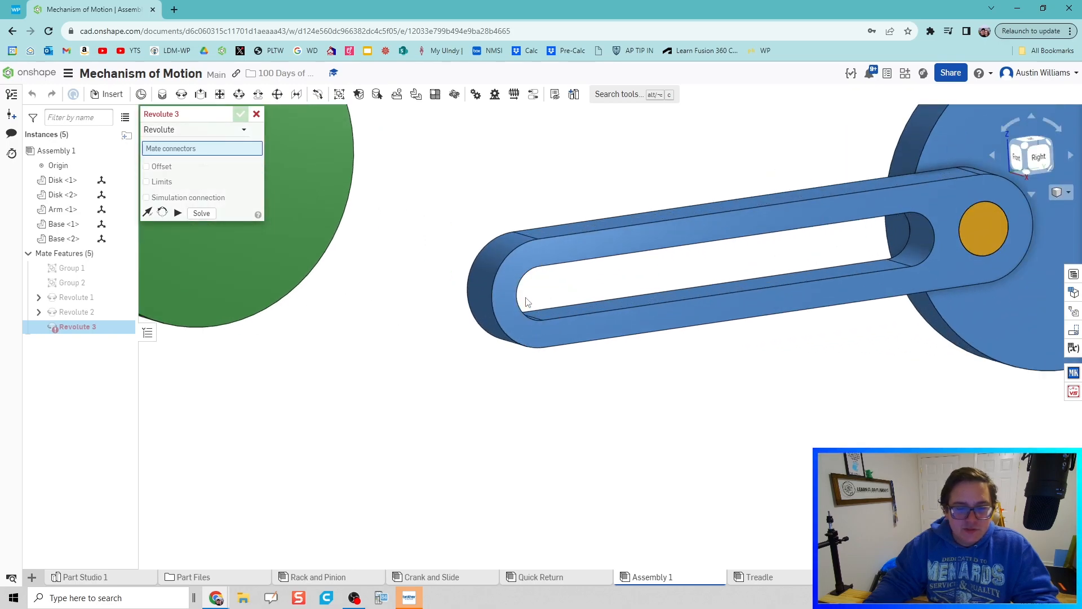
{"action": "left_click", "coordinate": [525, 303]}
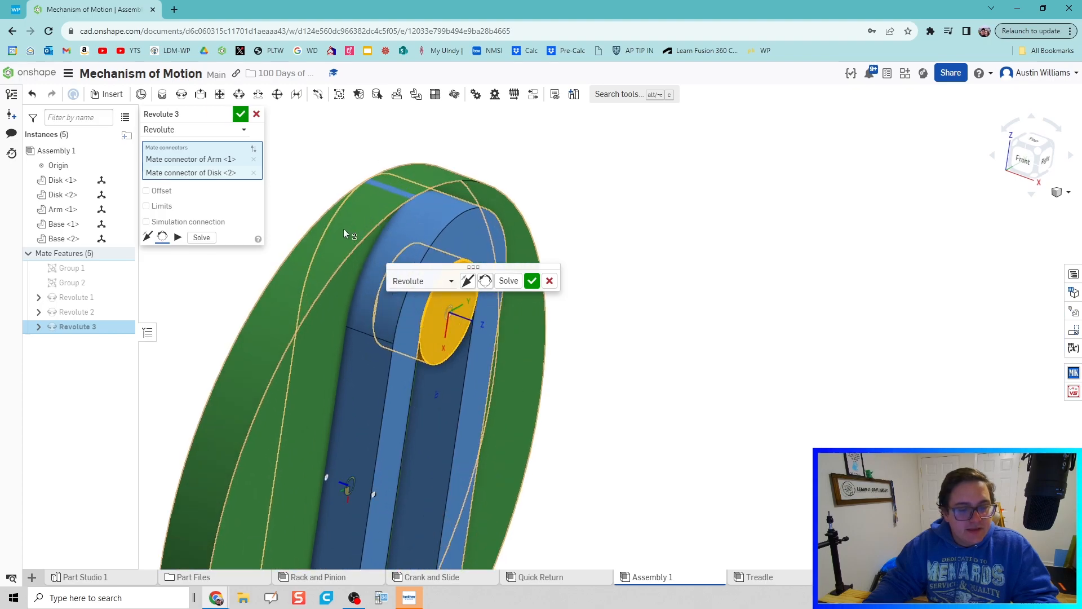
{"action": "left_click", "coordinate": [146, 191]}
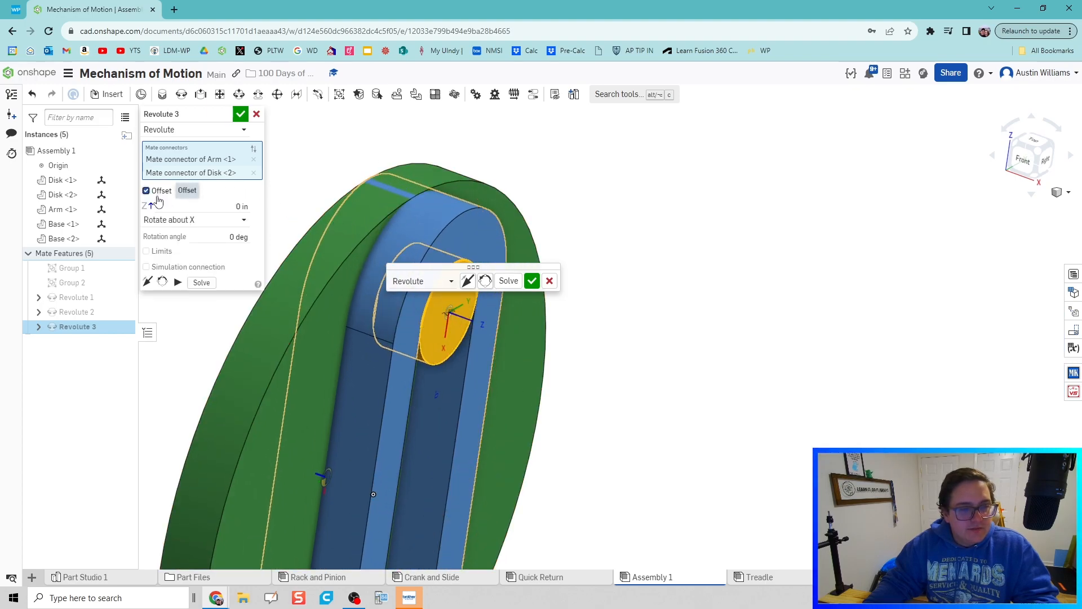
{"action": "type", "text": "0.25"}
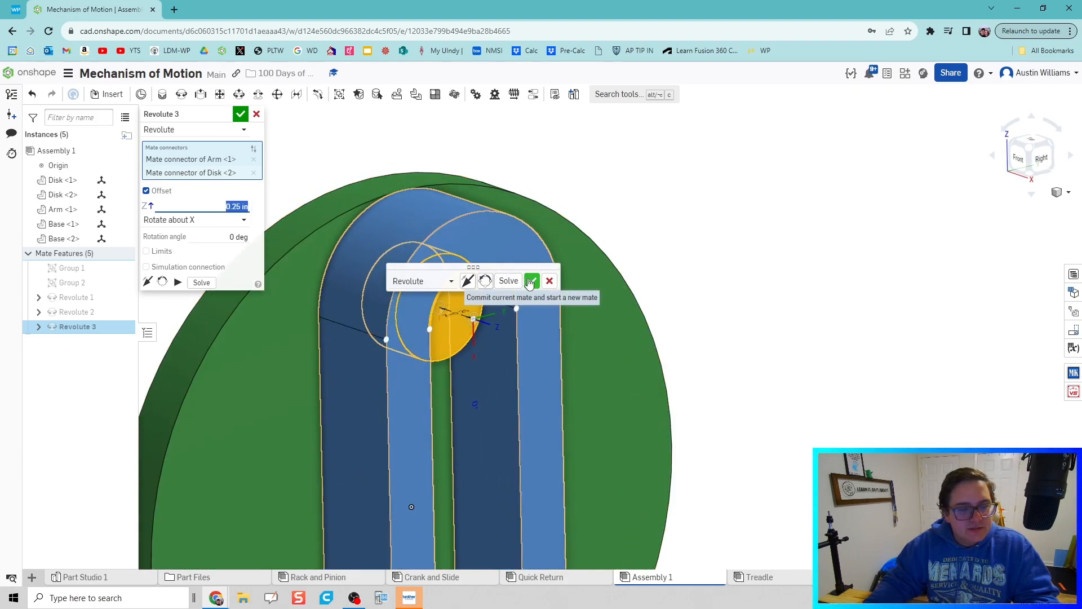
{"action": "left_click", "coordinate": [531, 280]}
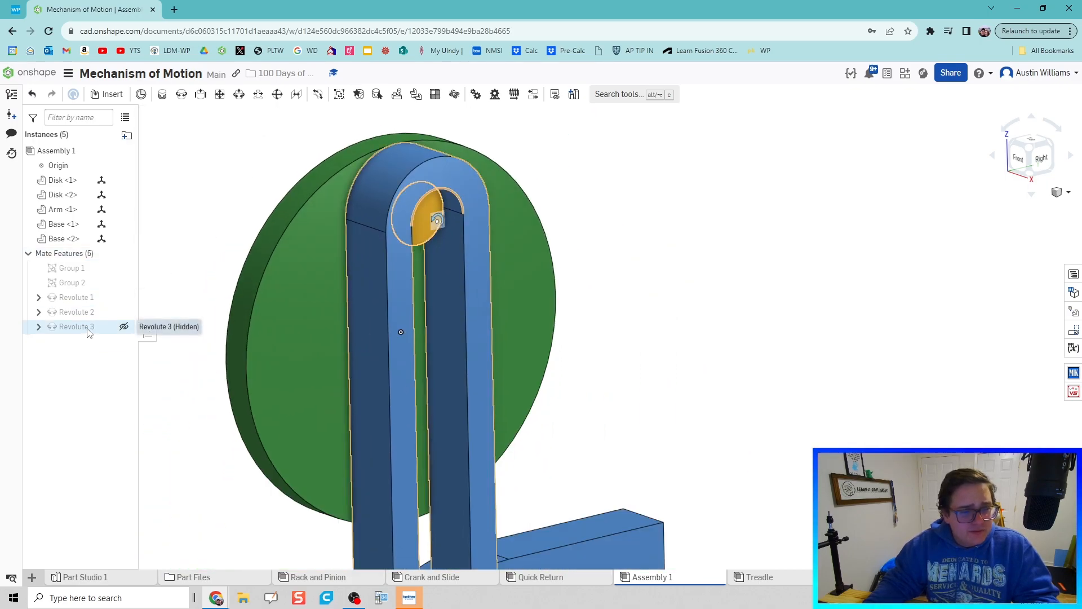
- Delete Revolute 3 after checking the Quick Return assembly's Tangent mate
{"action": "right_click", "coordinate": [75, 326]}
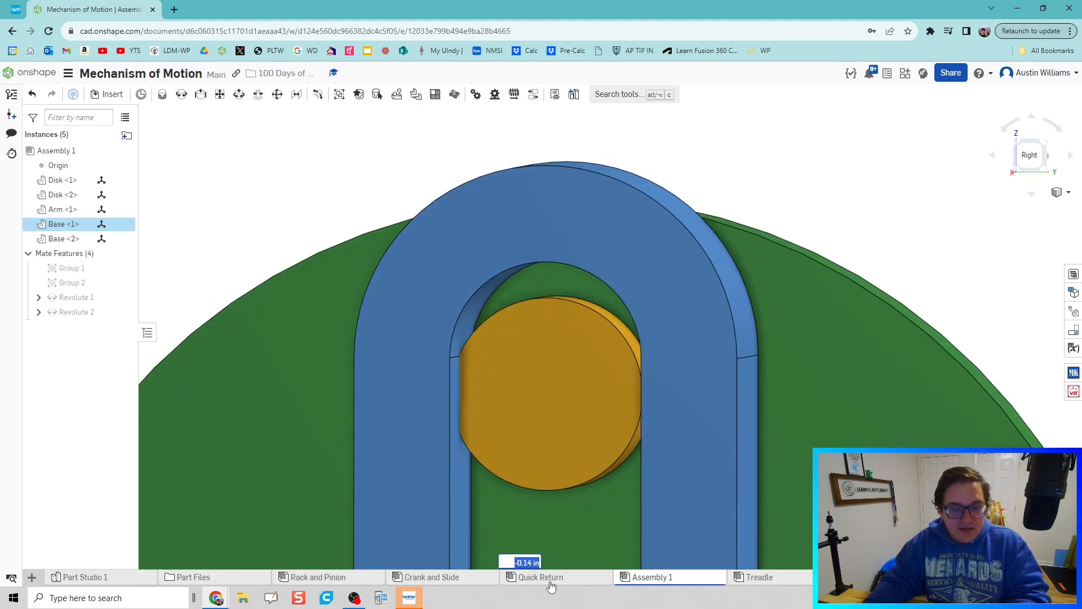
{"action": "left_click", "coordinate": [541, 576]}
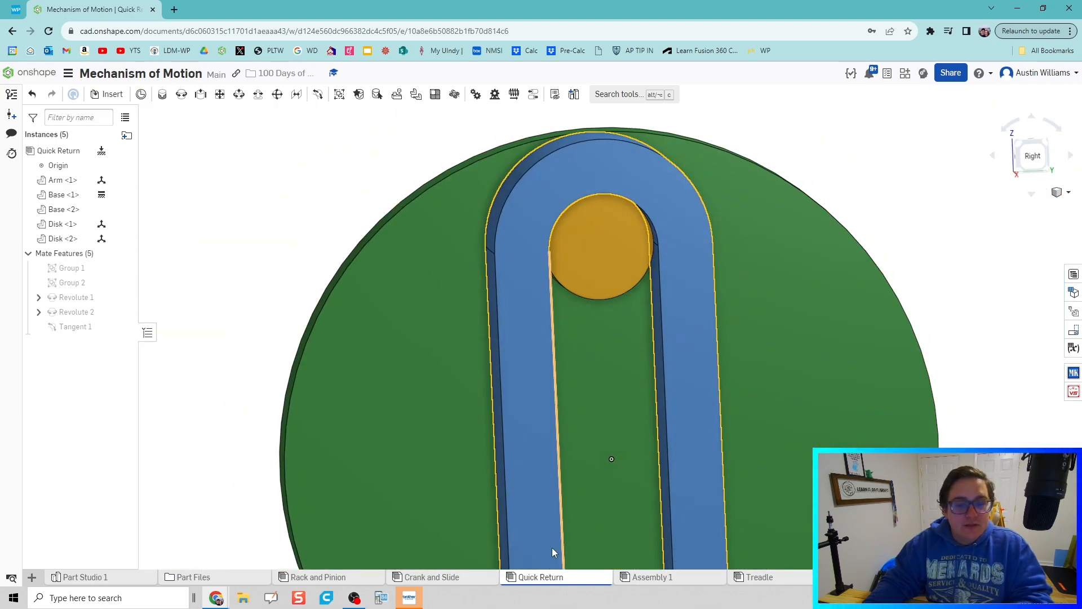
{"action": "left_click", "coordinate": [651, 577]}
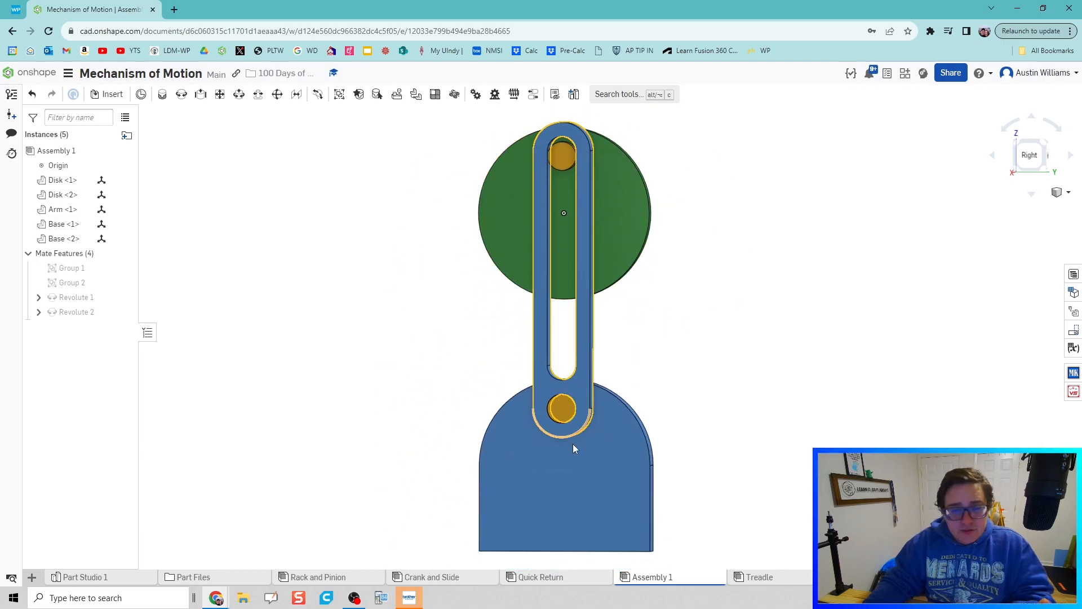
- Fix Base <1> and add Tangent 1 between the Disk <2> peg and arm slot
{"action": "right_click", "coordinate": [563, 449]}
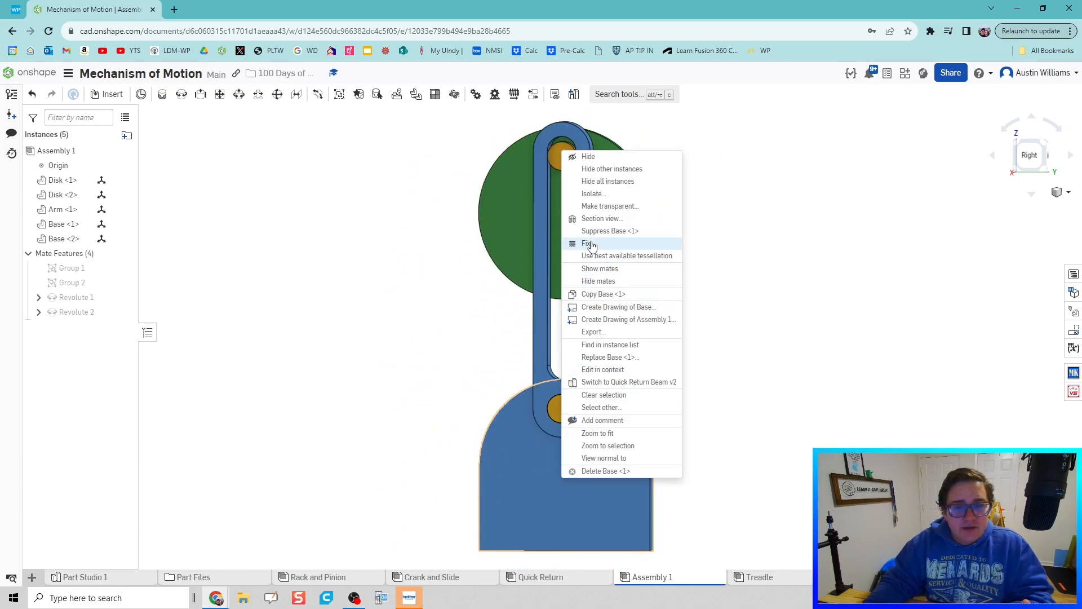
{"action": "left_click", "coordinate": [588, 243]}
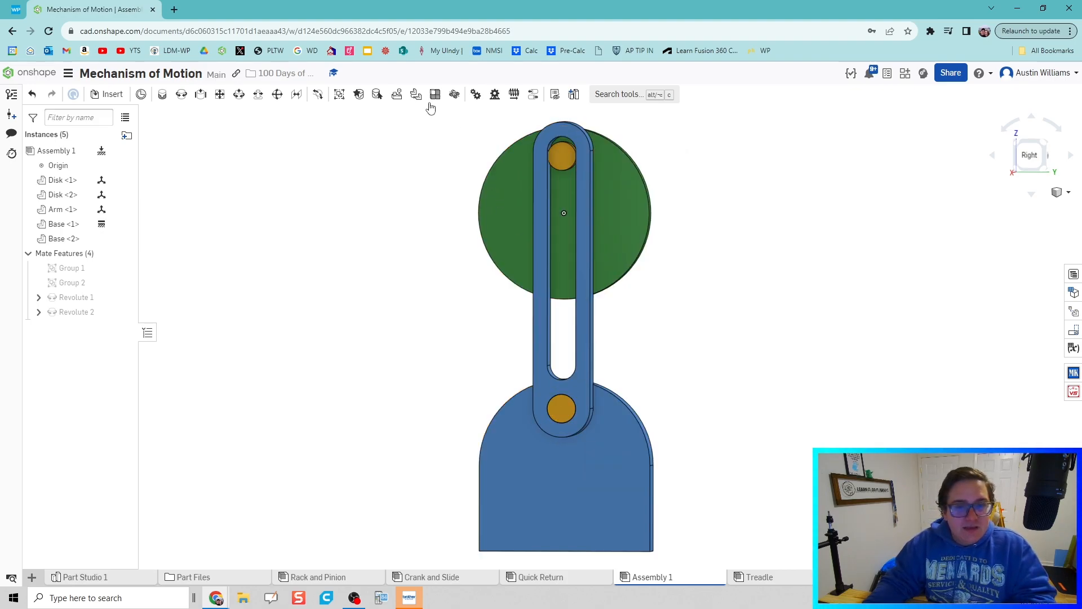
{"action": "mouse_move", "coordinate": [316, 94]}
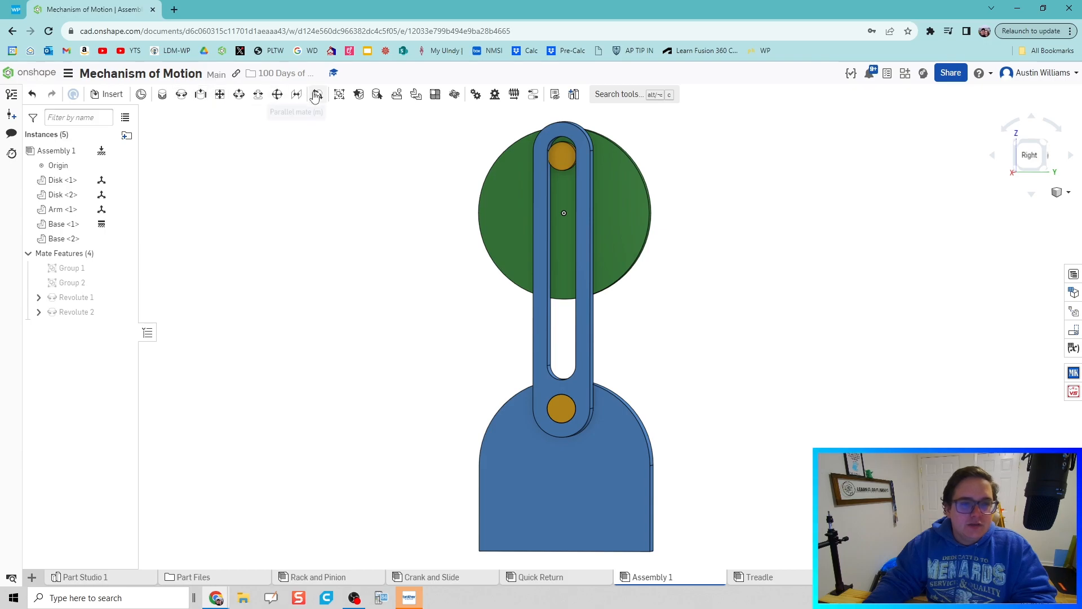
{"action": "left_click", "coordinate": [296, 94]}
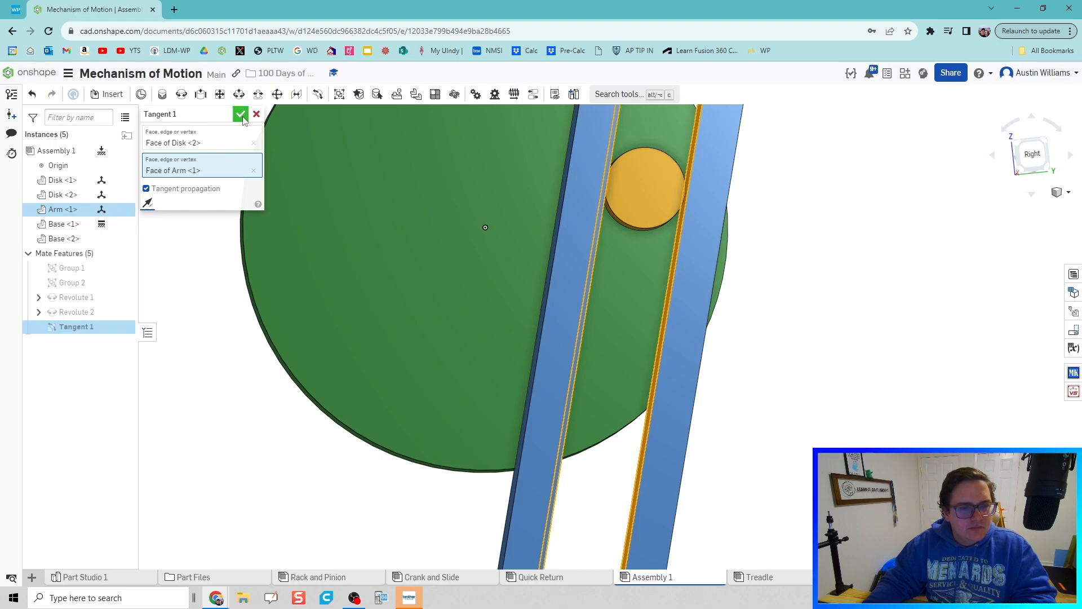
{"action": "left_click", "coordinate": [241, 114]}
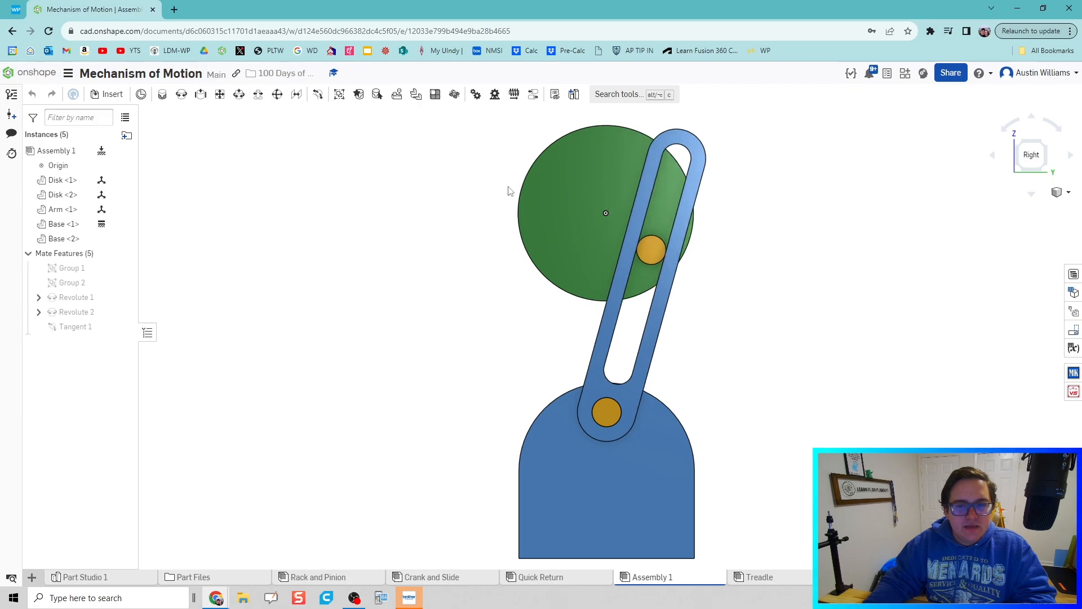
- Animate Revolute 1 to spin the green disk and swing the arm
{"action": "right_click", "coordinate": [75, 297]}
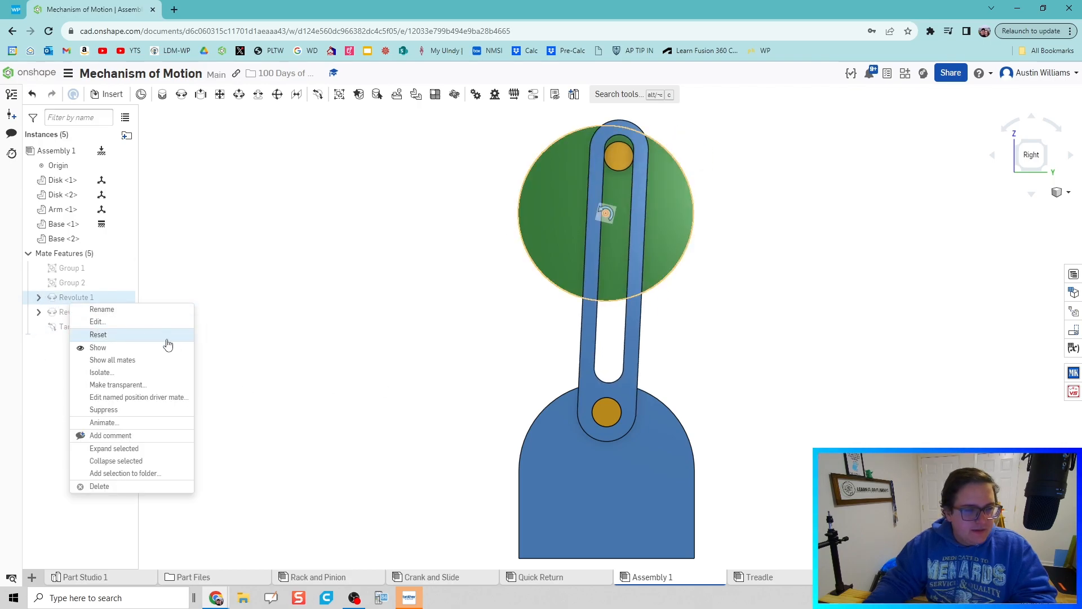
{"action": "left_click", "coordinate": [104, 423]}
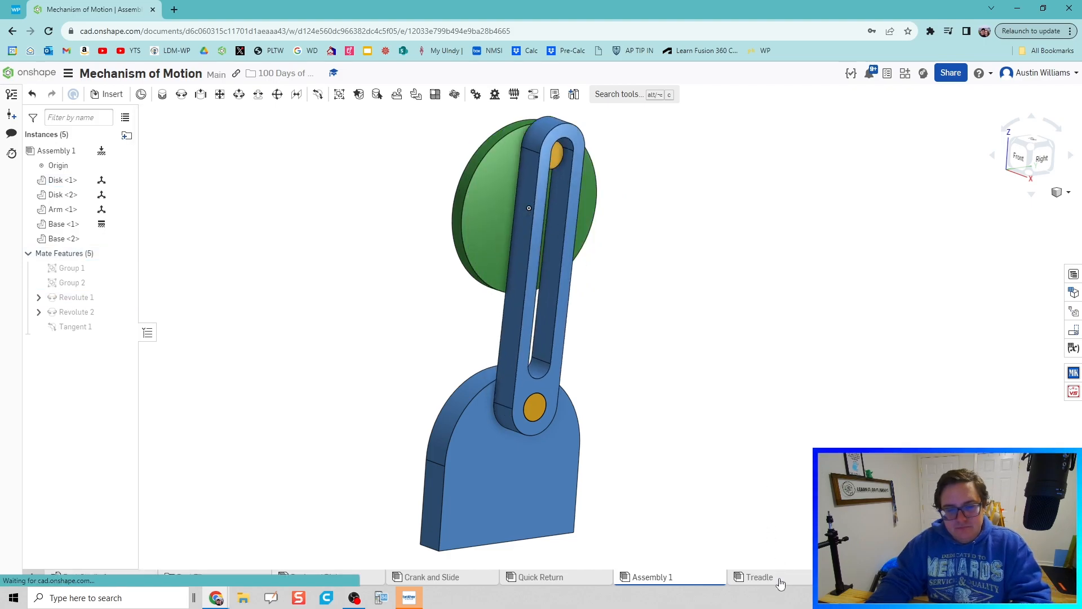
- Switch to the Treadle assembly with its green disk and three blue beams
{"action": "left_click", "coordinate": [759, 576]}
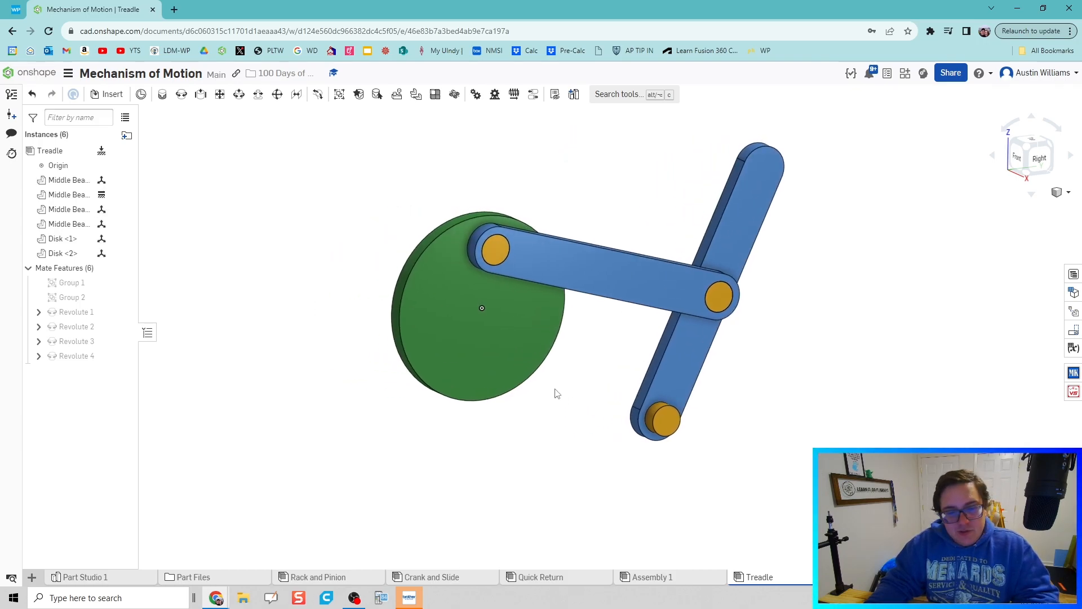
{"action": "mouse_move", "coordinate": [243, 560]}
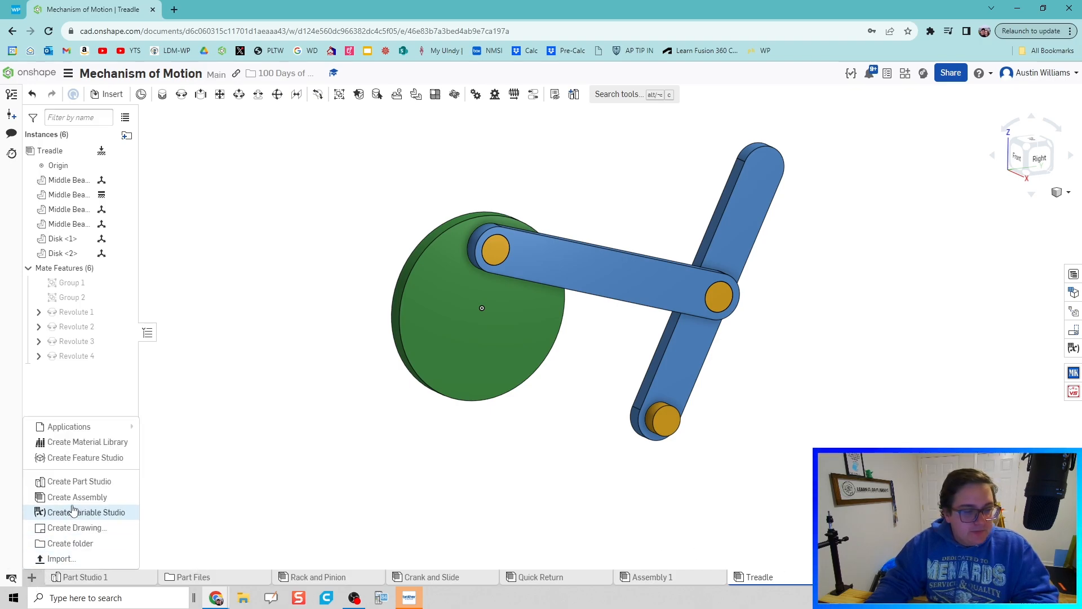
- Create Assembly 3 holding Disk v3 and four Beam Type 2 middle beams
{"action": "left_click", "coordinate": [78, 497]}
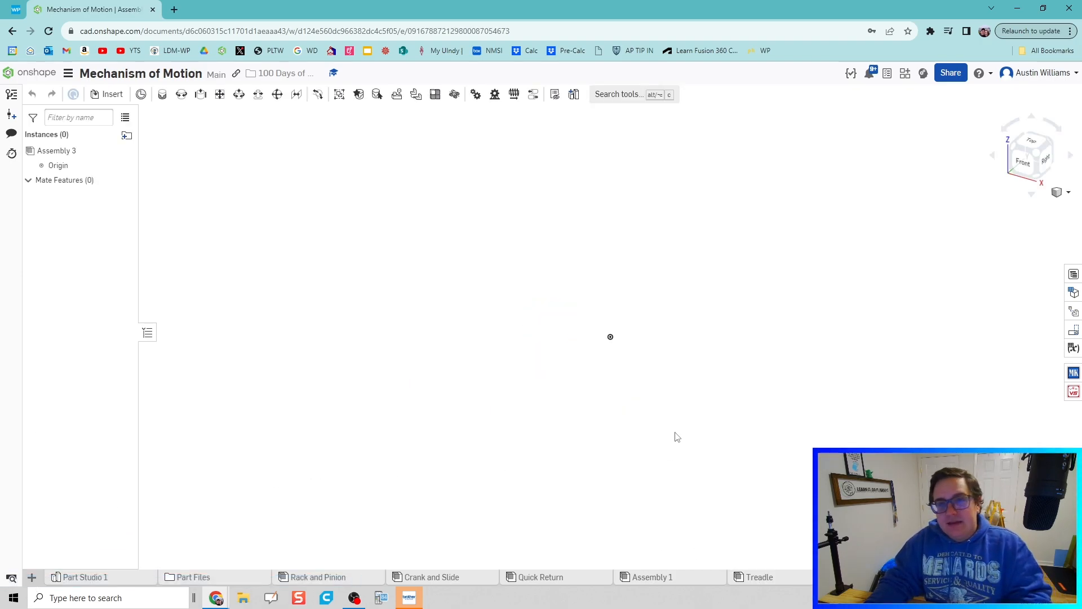
{"action": "mouse_move", "coordinate": [212, 196]}
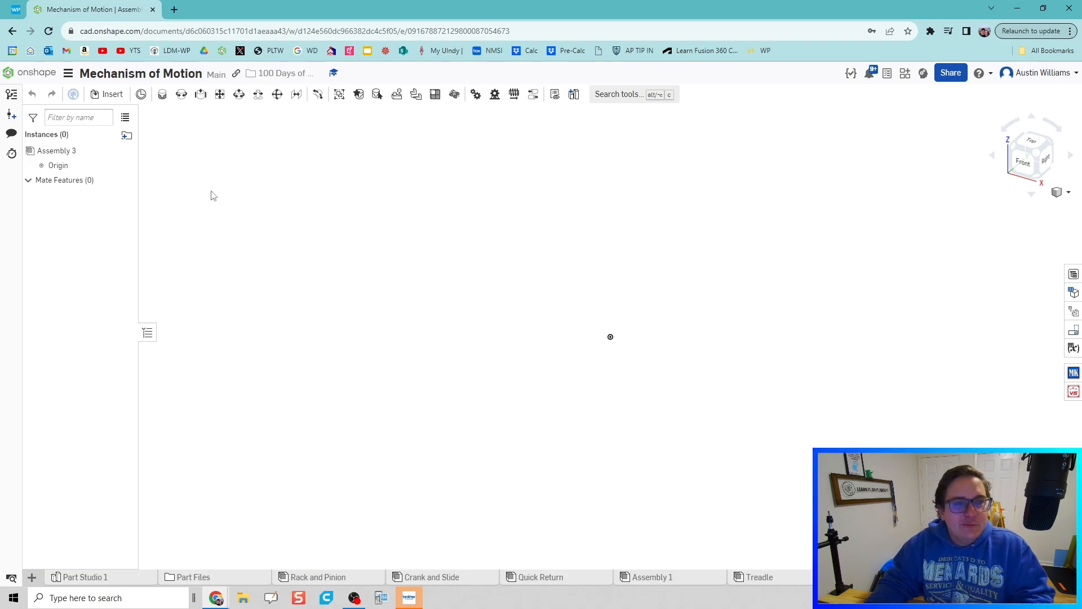
{"action": "left_click", "coordinate": [111, 94]}
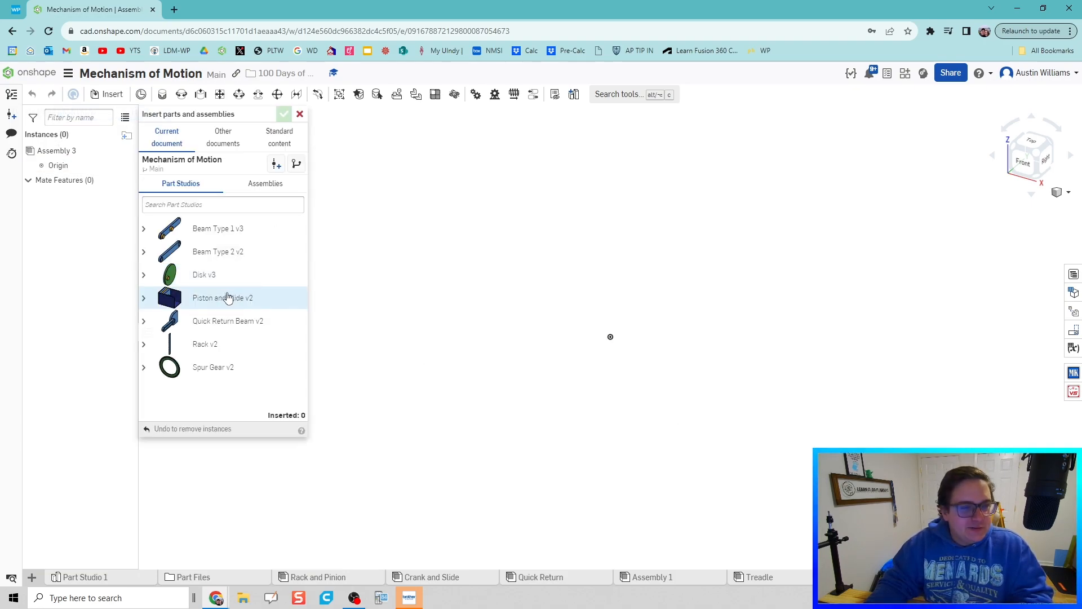
{"action": "left_click", "coordinate": [204, 274]}
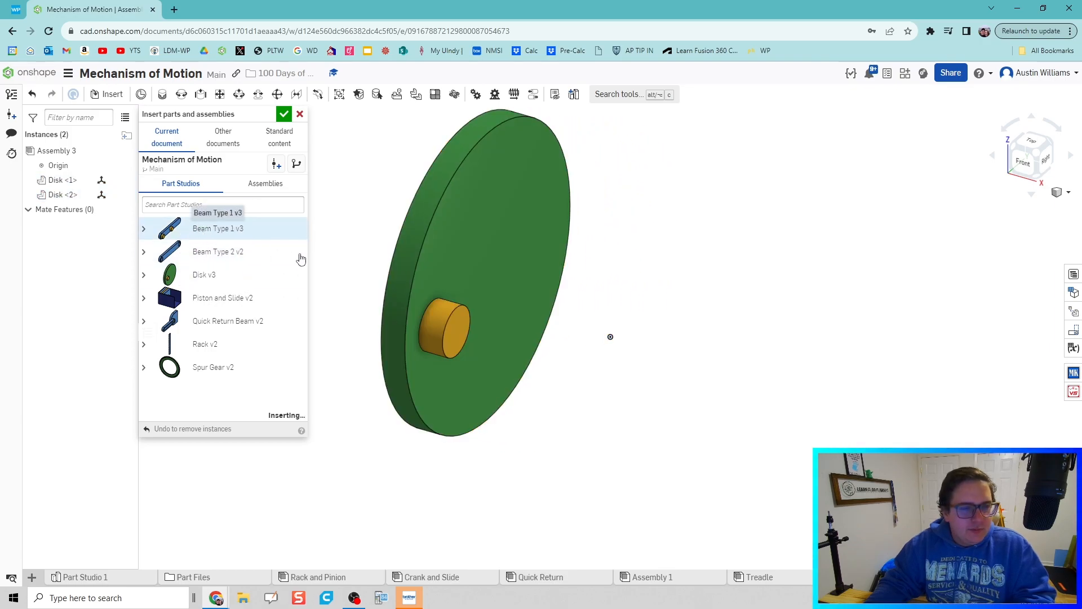
{"action": "left_click", "coordinate": [217, 252]}
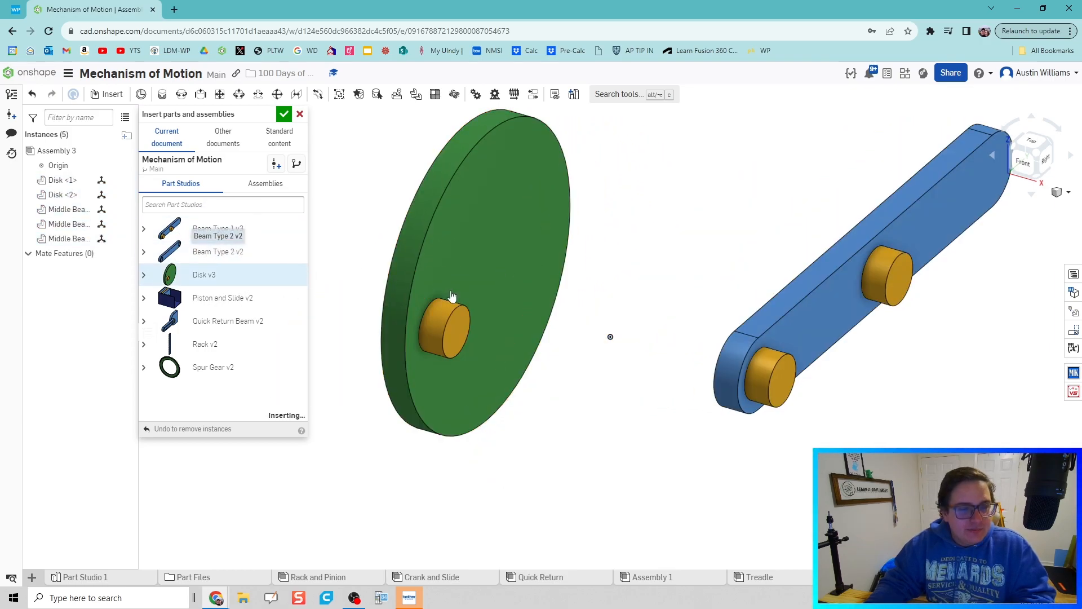
{"action": "left_click", "coordinate": [218, 228]}
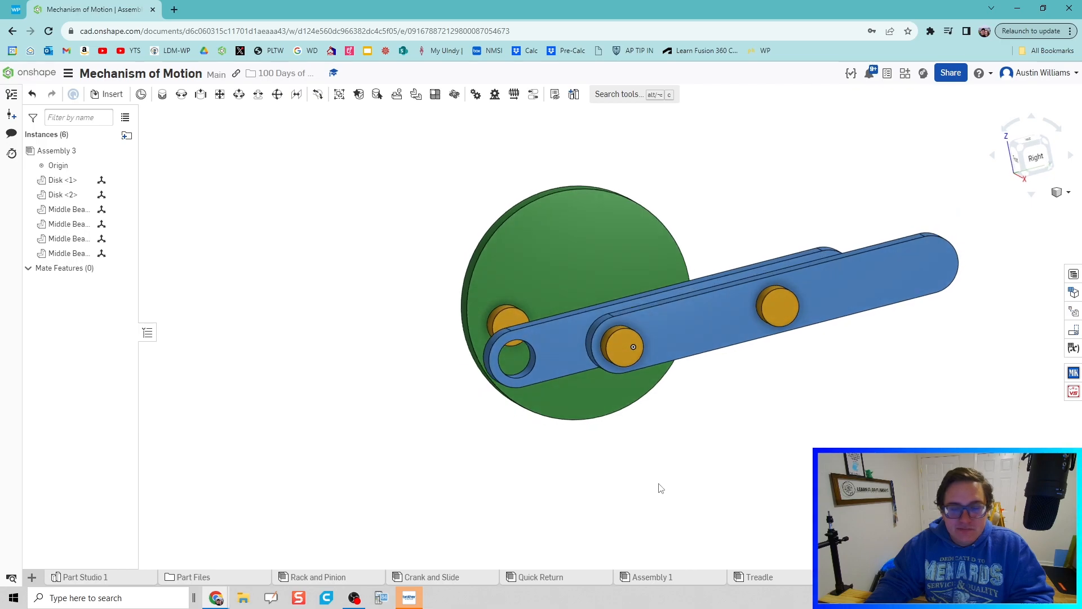
- Group both disks, group Middle Beams 1 and 3, and drag the pin beside the beams
{"action": "left_click_drag", "start_coordinate": [633, 347], "coordinate": [414, 348]}
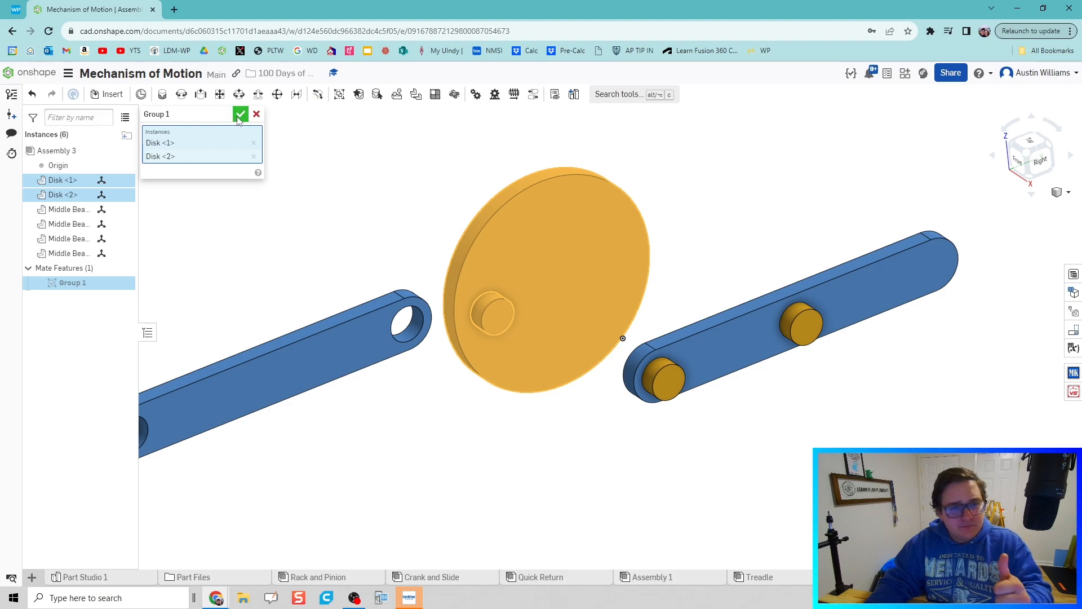
{"action": "left_click", "coordinate": [241, 114]}
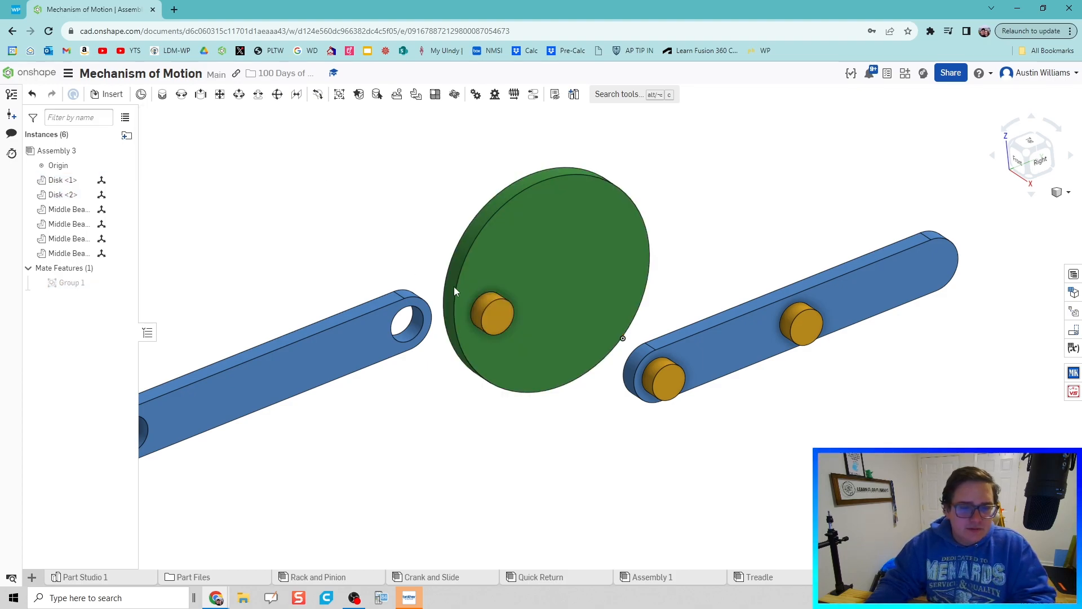
{"action": "left_click", "coordinate": [533, 94]}
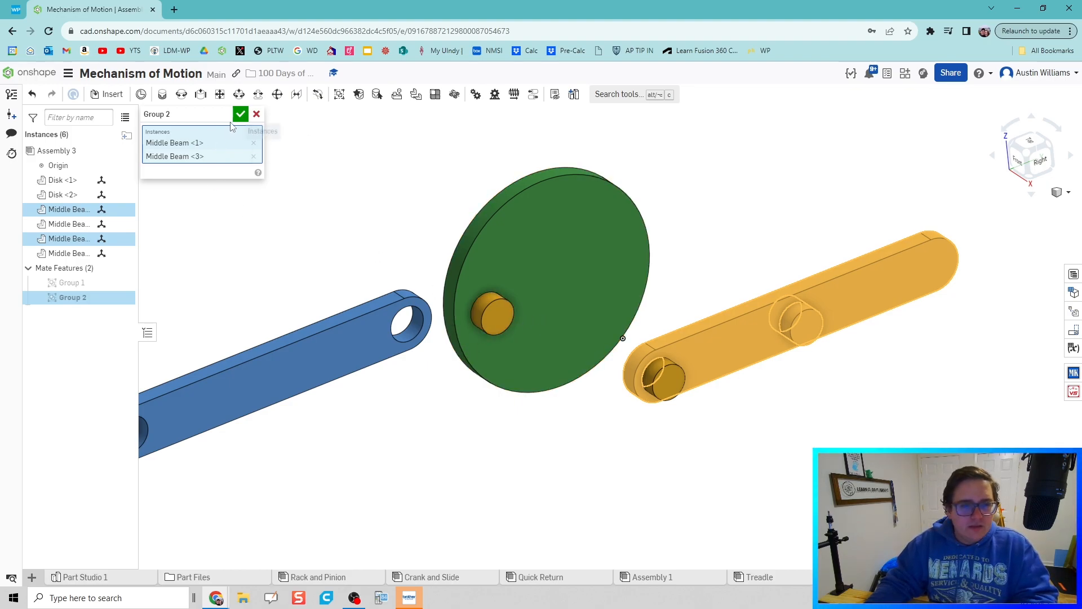
{"action": "left_click", "coordinate": [241, 113]}
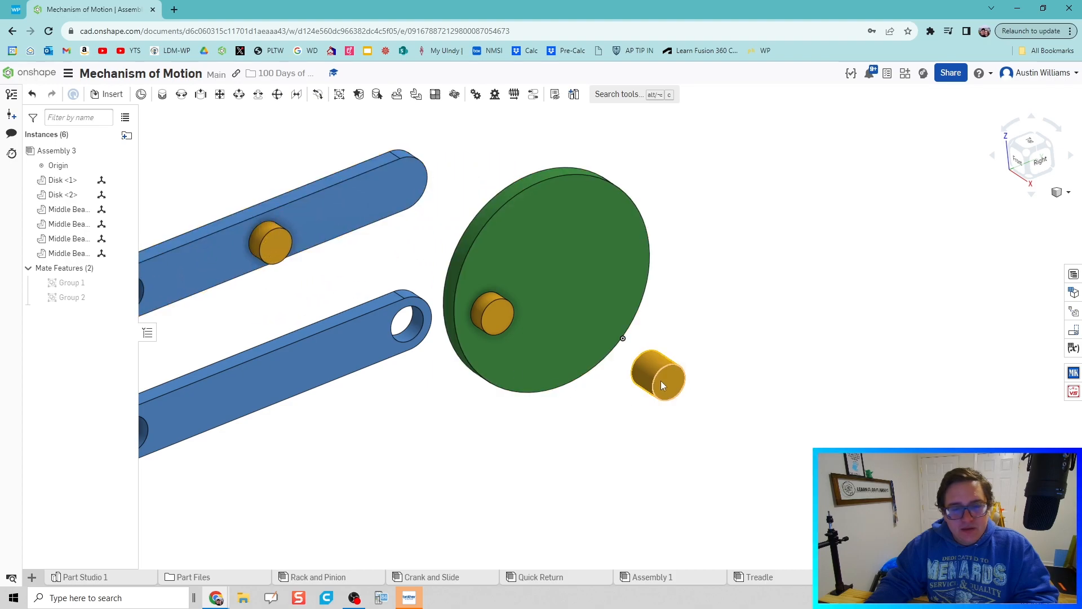
{"action": "left_click_drag", "start_coordinate": [664, 385], "coordinate": [335, 352]}
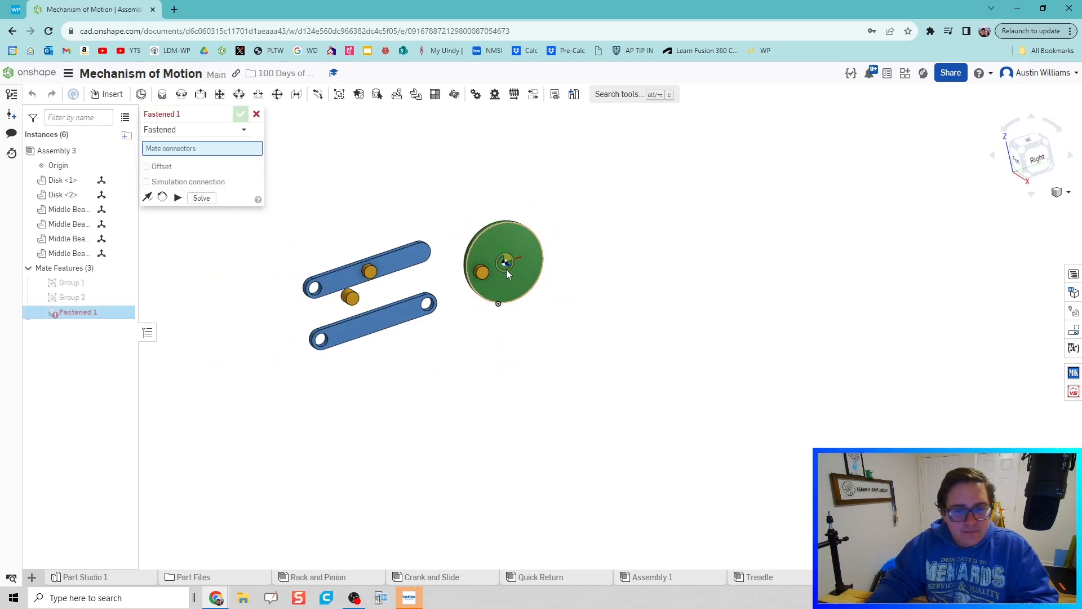
- Pin the disk centre to the origin with revolute mate Revolute 1
{"action": "left_click", "coordinate": [504, 262]}
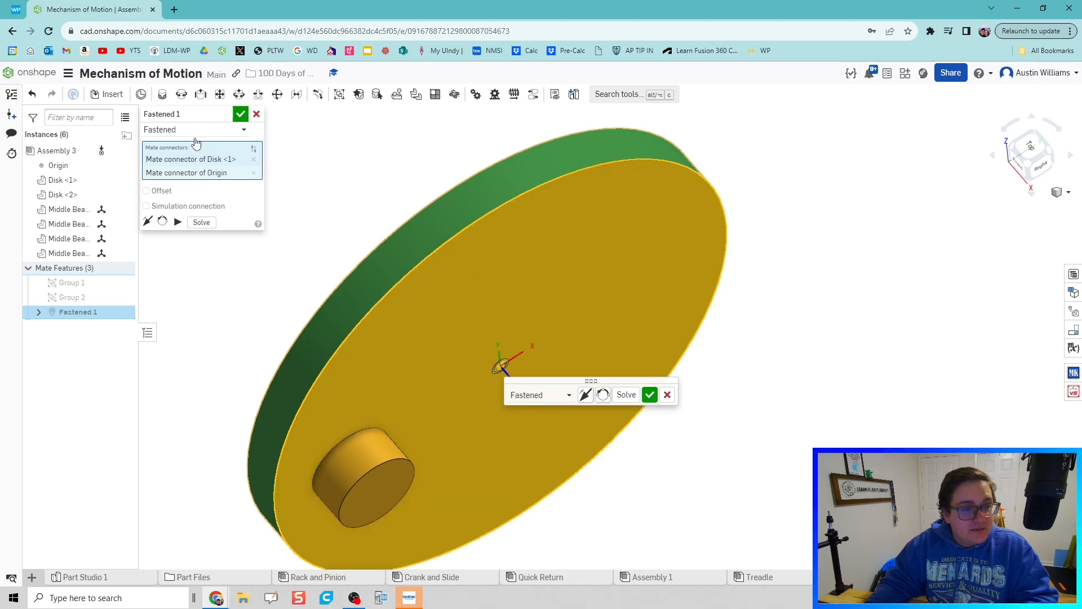
{"action": "left_click", "coordinate": [196, 129]}
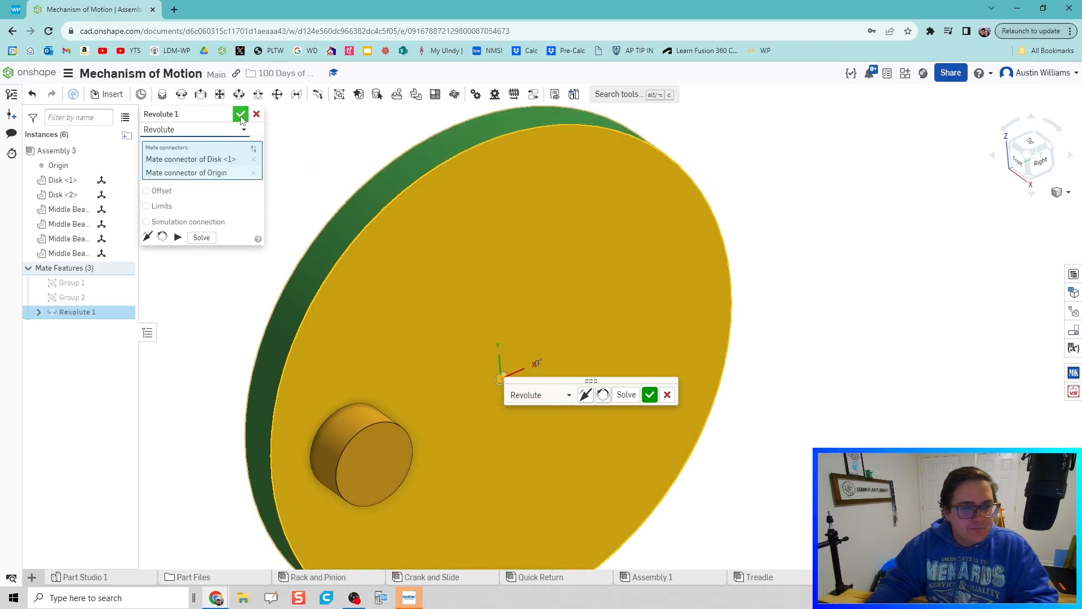
{"action": "left_click", "coordinate": [240, 114]}
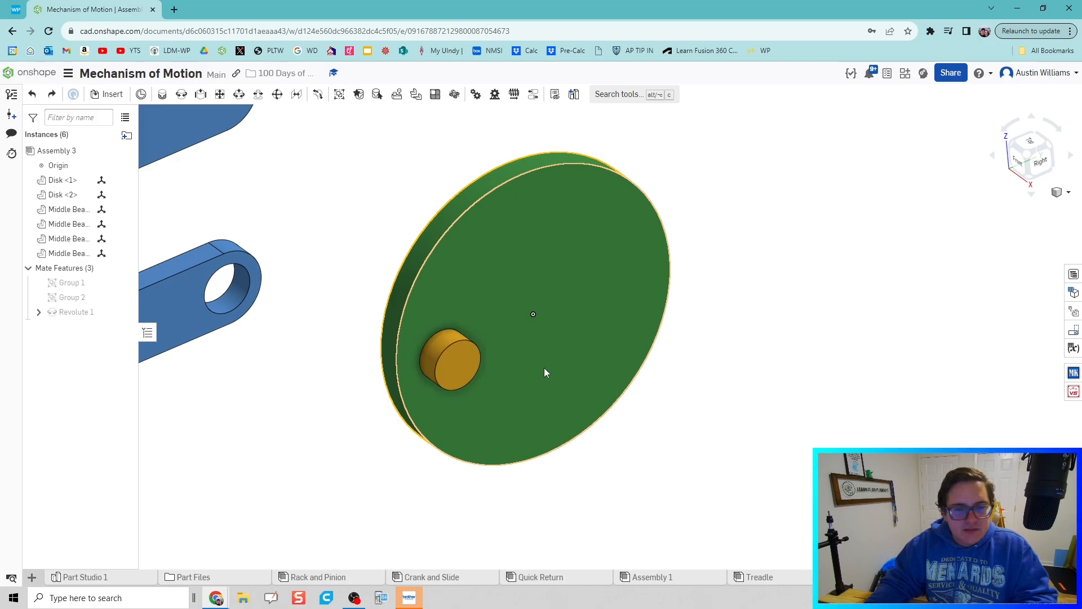
{"action": "left_click_drag", "start_coordinate": [545, 373], "coordinate": [510, 359]}
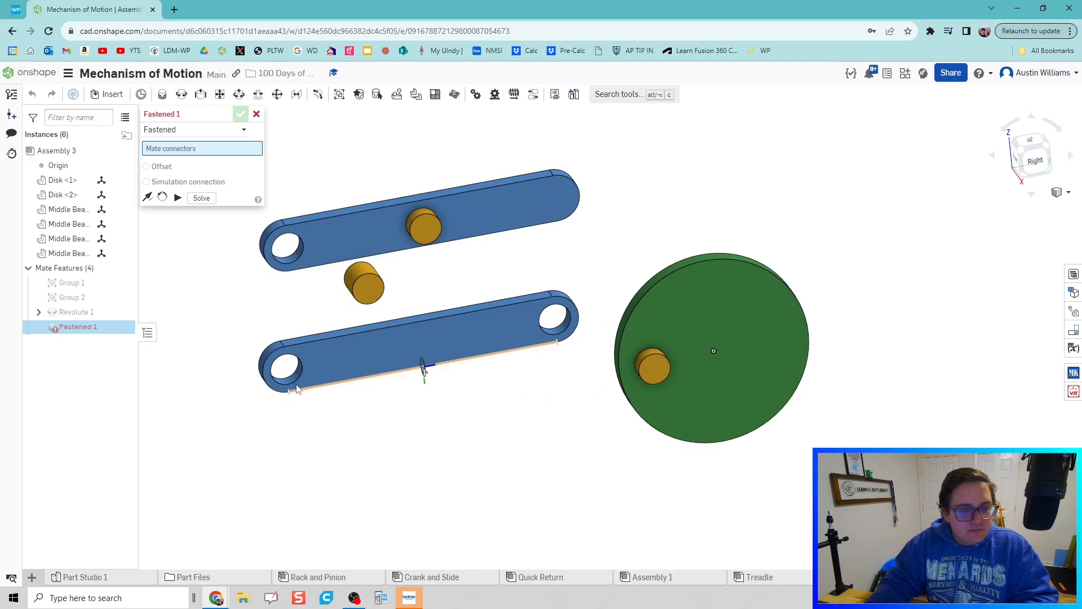
- Join the bottom beam's left hole to the disk pin with Revolute 2
{"action": "left_click", "coordinate": [195, 129]}
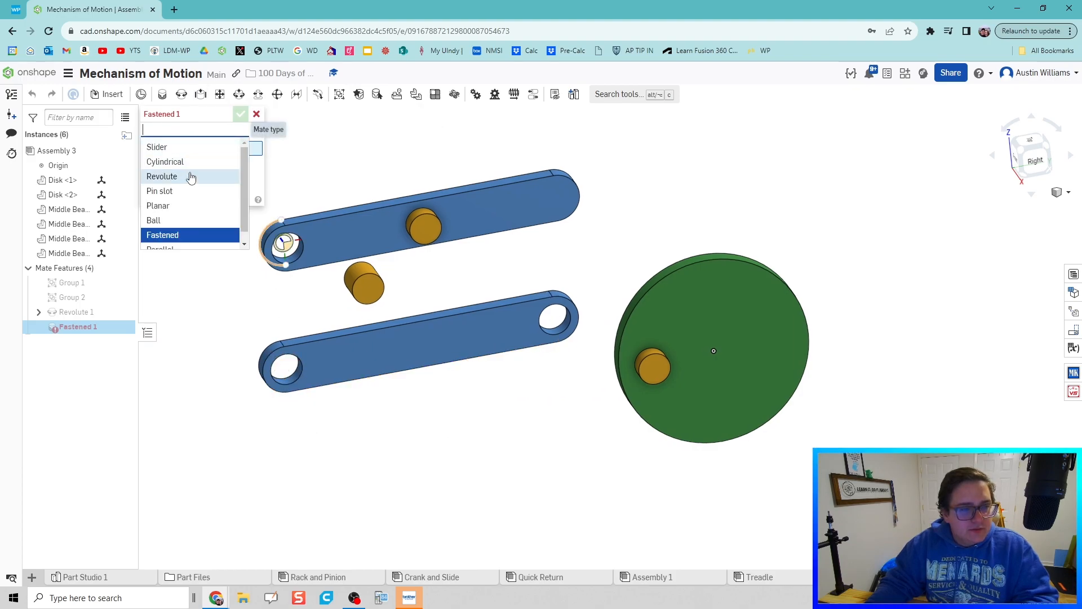
{"action": "left_click", "coordinate": [162, 176]}
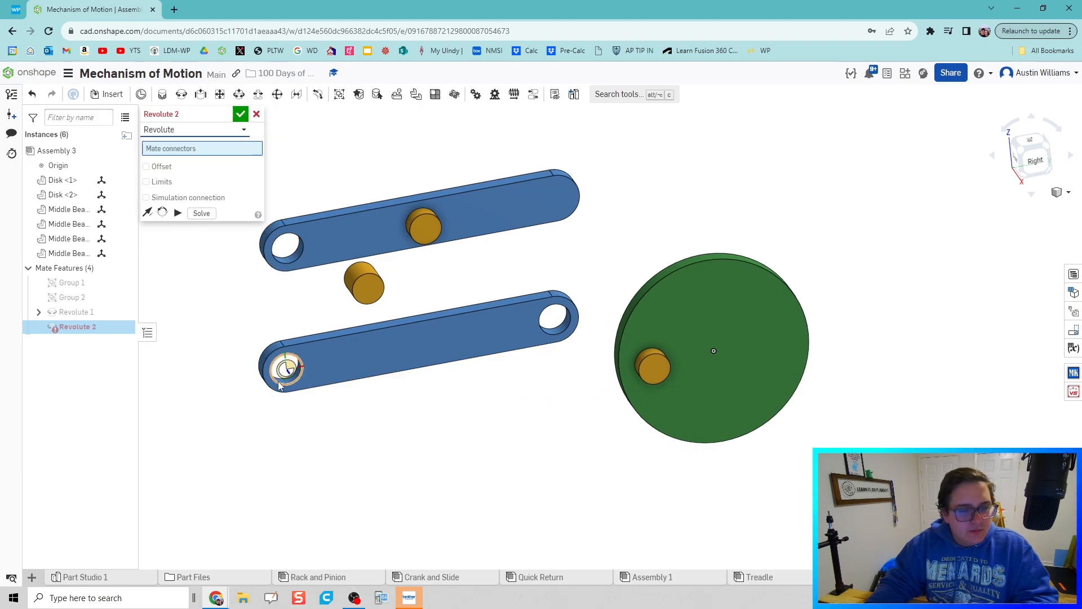
{"action": "left_click", "coordinate": [654, 367]}
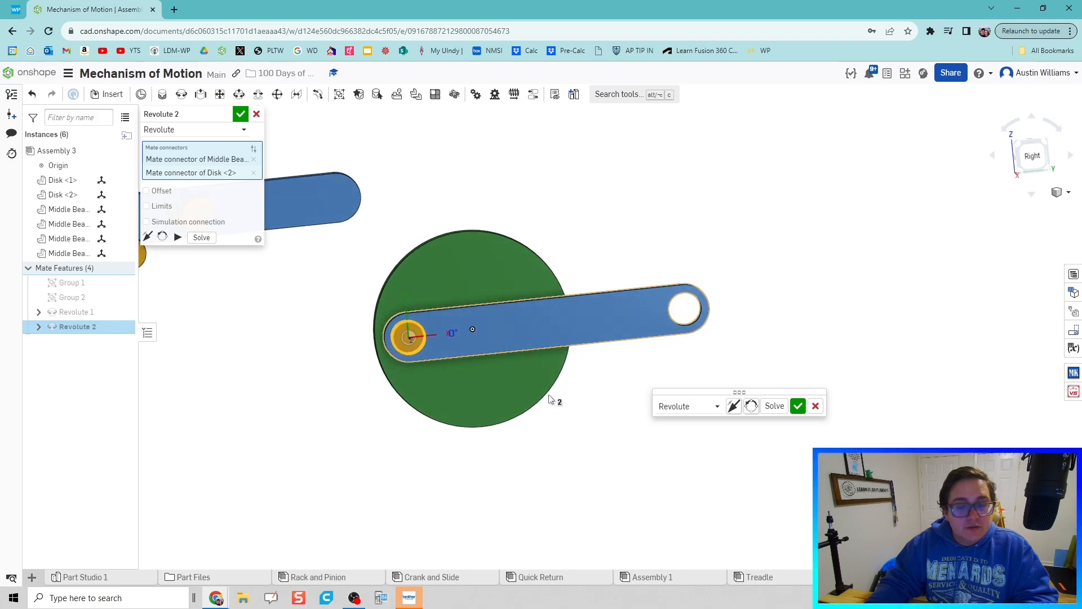
{"action": "mouse_move", "coordinate": [697, 388]}
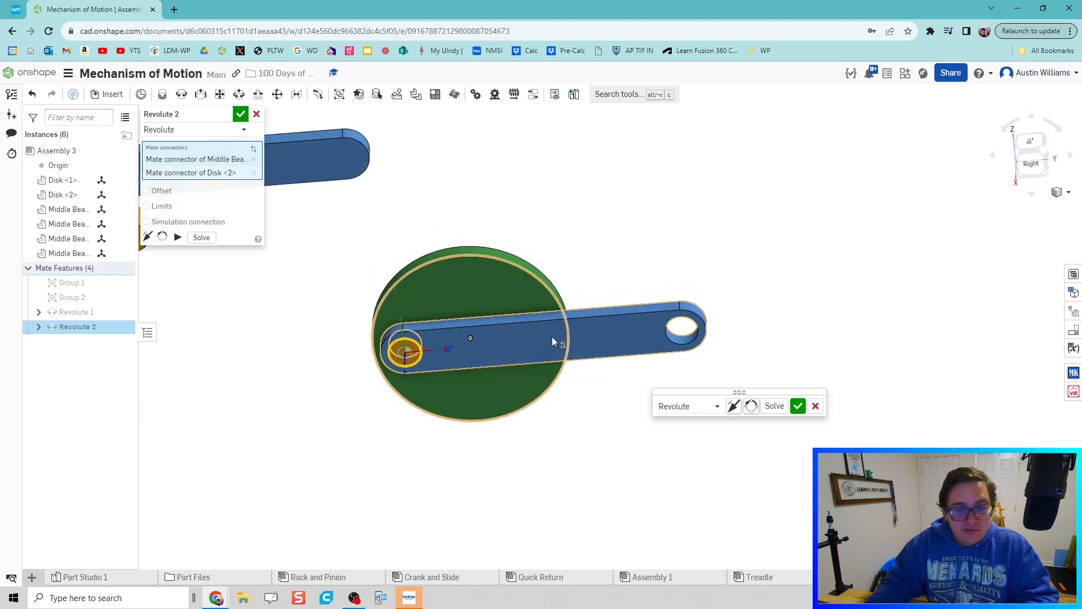
{"action": "left_click", "coordinate": [240, 113]}
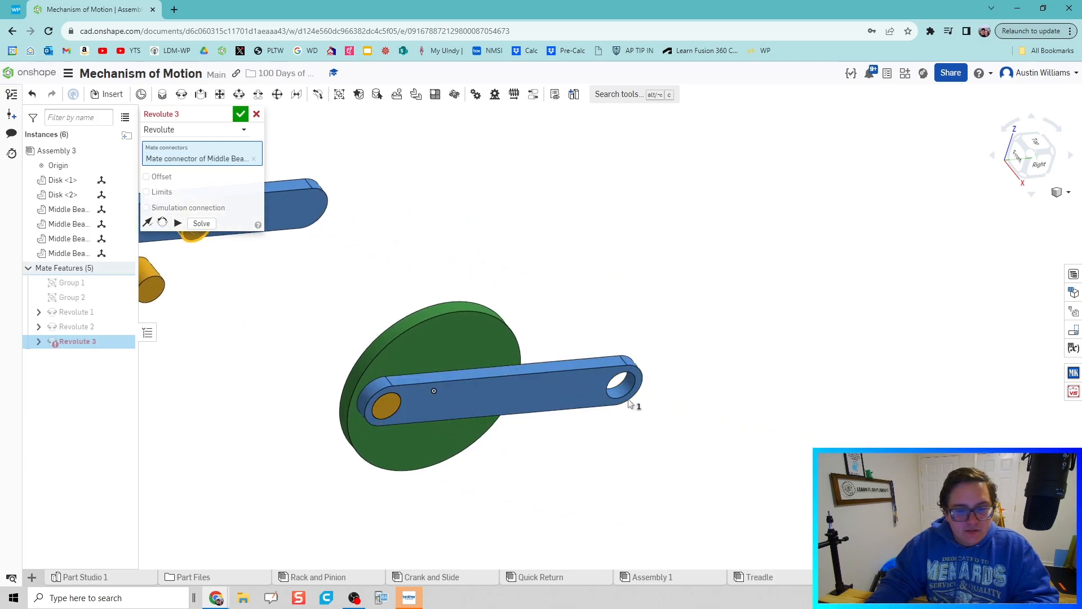
- Pin the second beam's hole to the first beam's far end as Revolute 3
{"action": "left_click", "coordinate": [618, 381]}
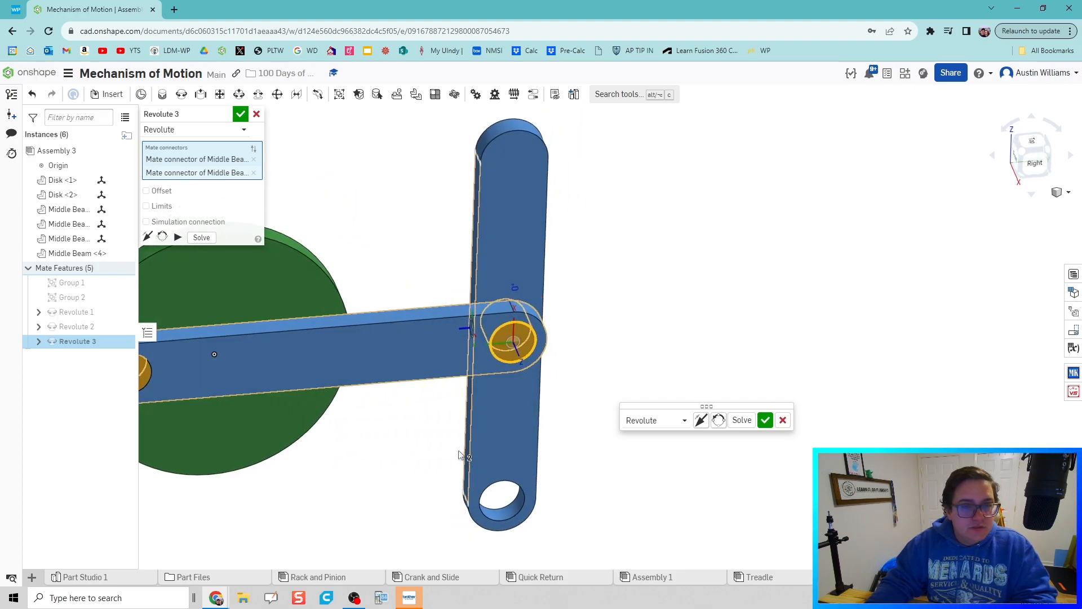
{"action": "left_click", "coordinate": [765, 419]}
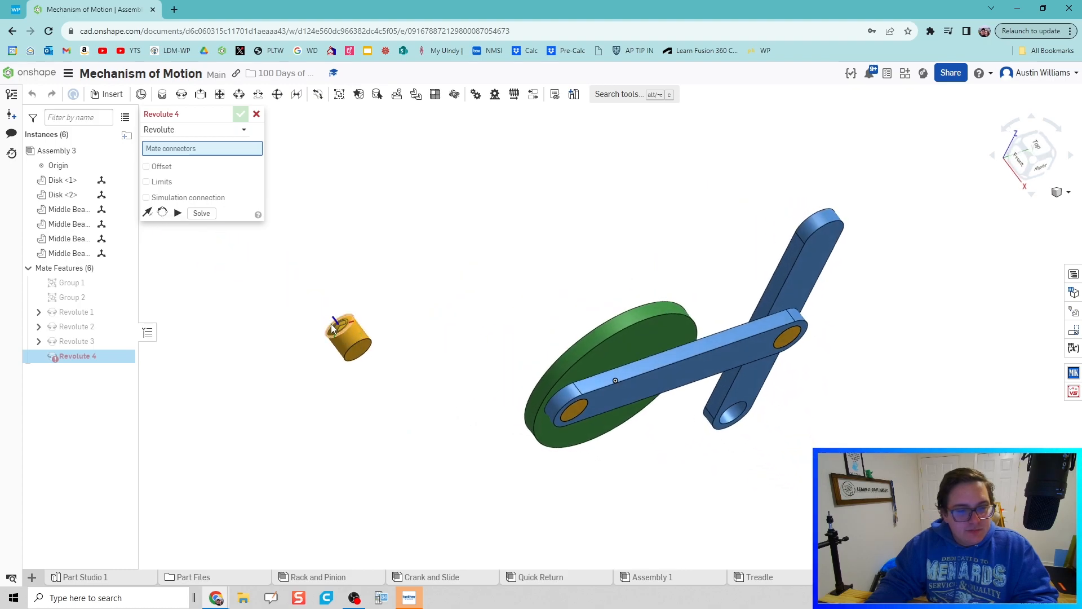
- Pin the loose pin into the second beam's lower hole as Revolute 4
{"action": "left_click", "coordinate": [349, 339]}
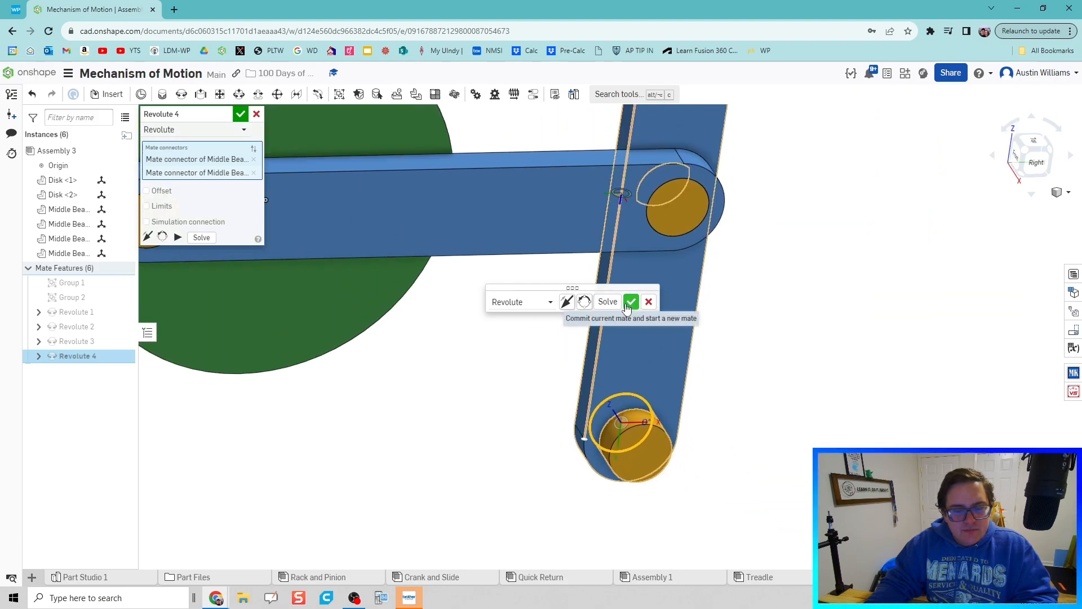
{"action": "left_click", "coordinate": [630, 302]}
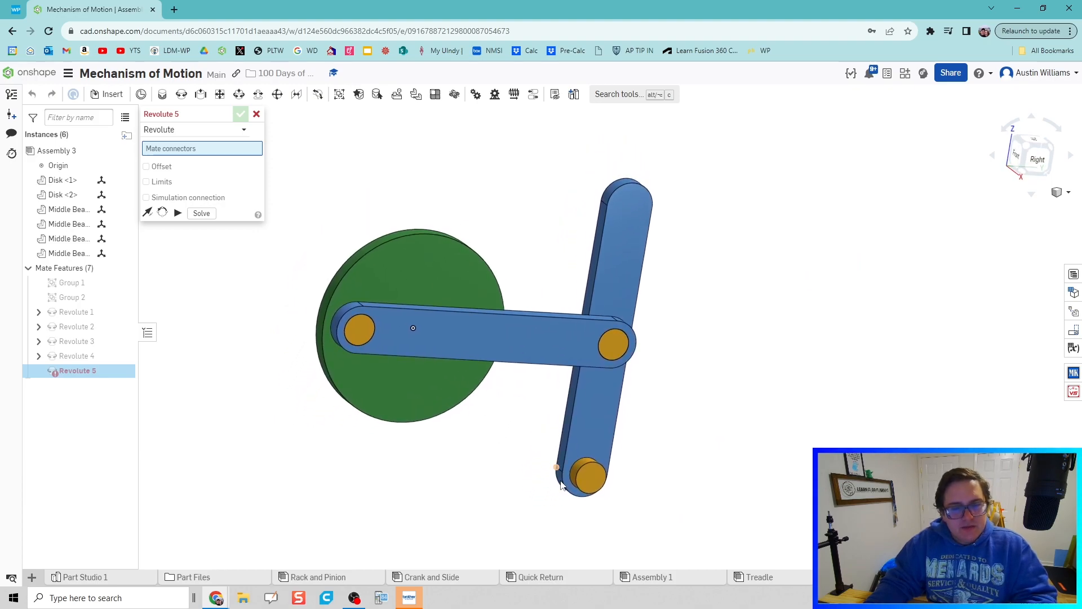
{"action": "left_click", "coordinate": [589, 477]}
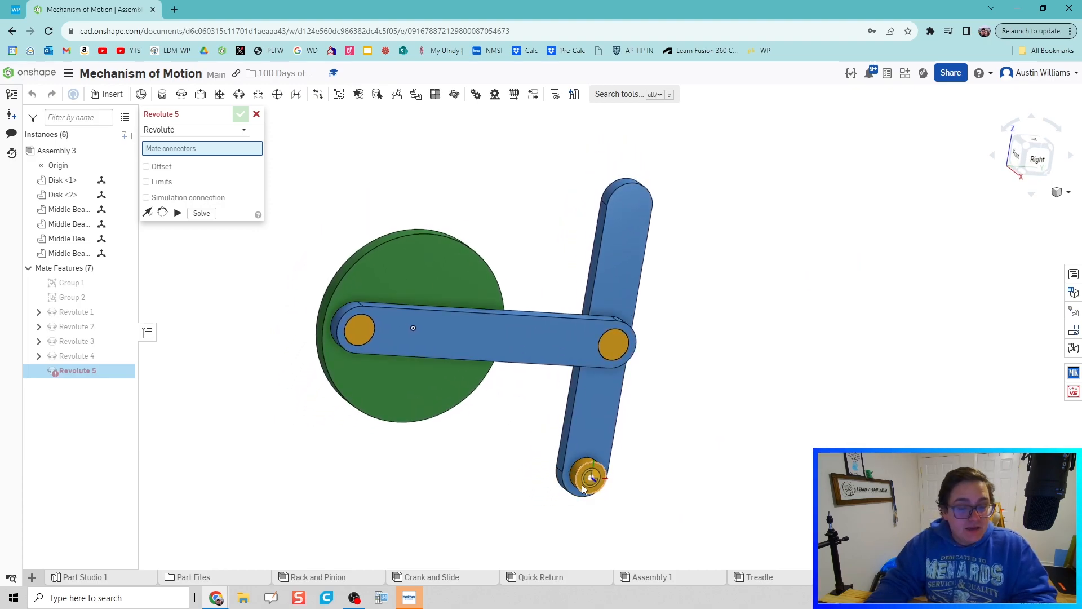
{"action": "left_click", "coordinate": [256, 114]}
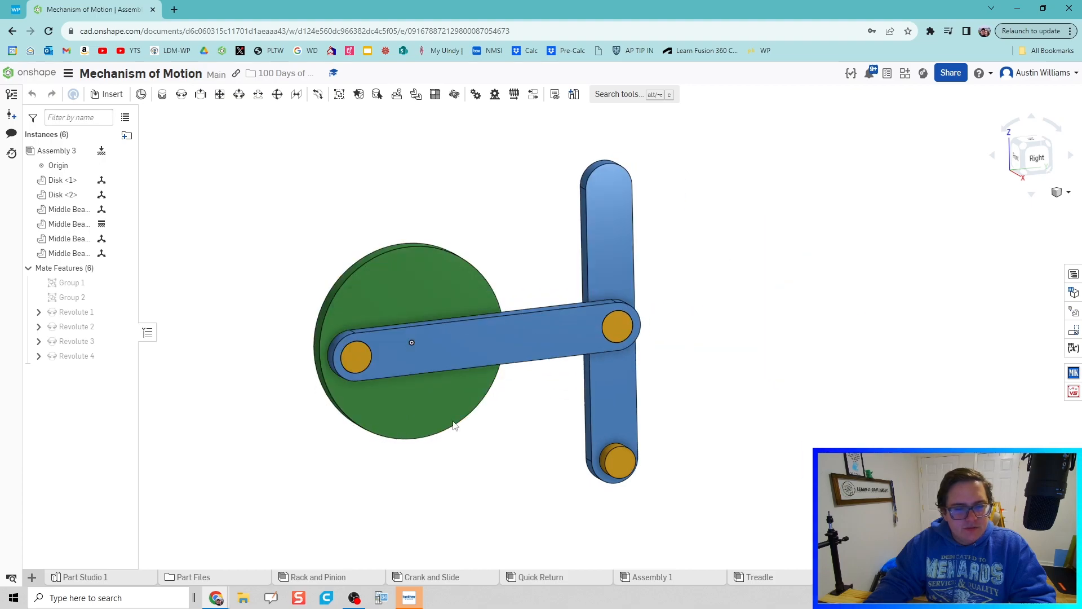
- Animate Revolute 1 from 0 to 360 degrees over 50 steps and play it
{"action": "right_click", "coordinate": [76, 312]}
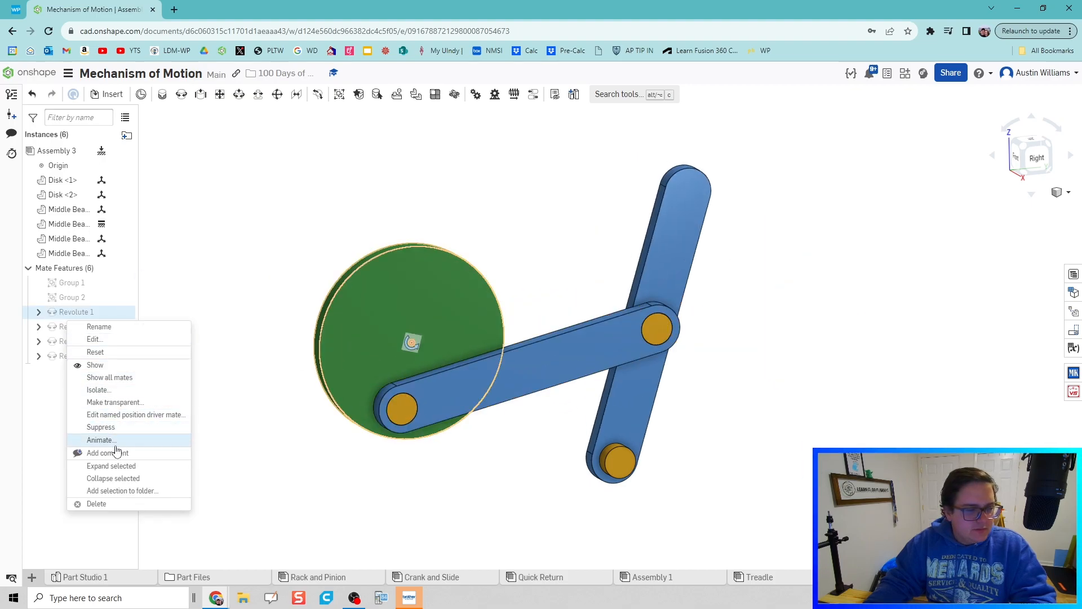
{"action": "left_click", "coordinate": [101, 439]}
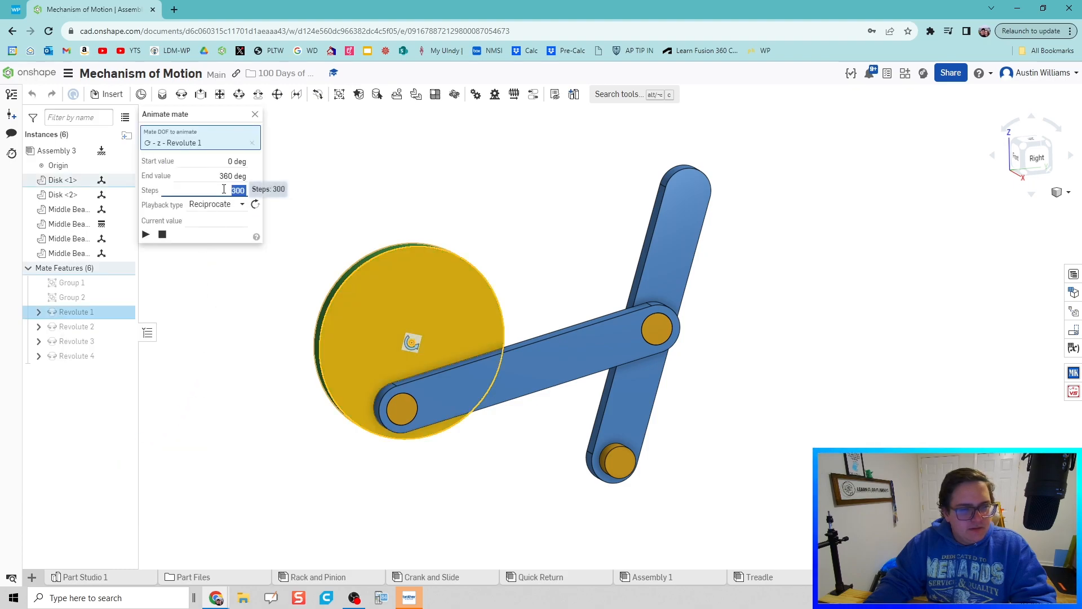
{"action": "type", "text": "50"}
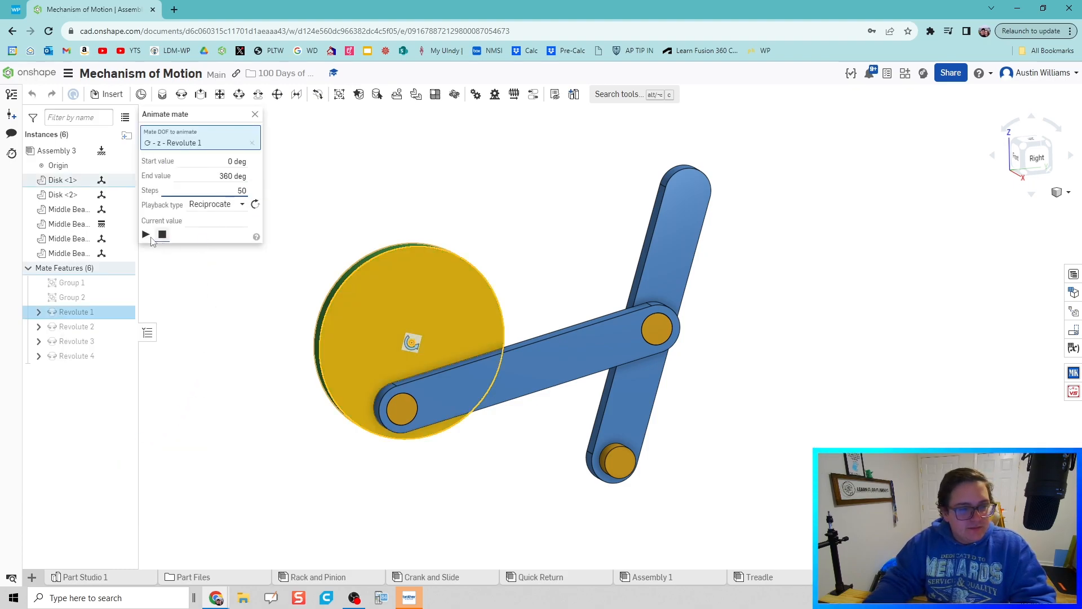
{"action": "left_click", "coordinate": [145, 234]}
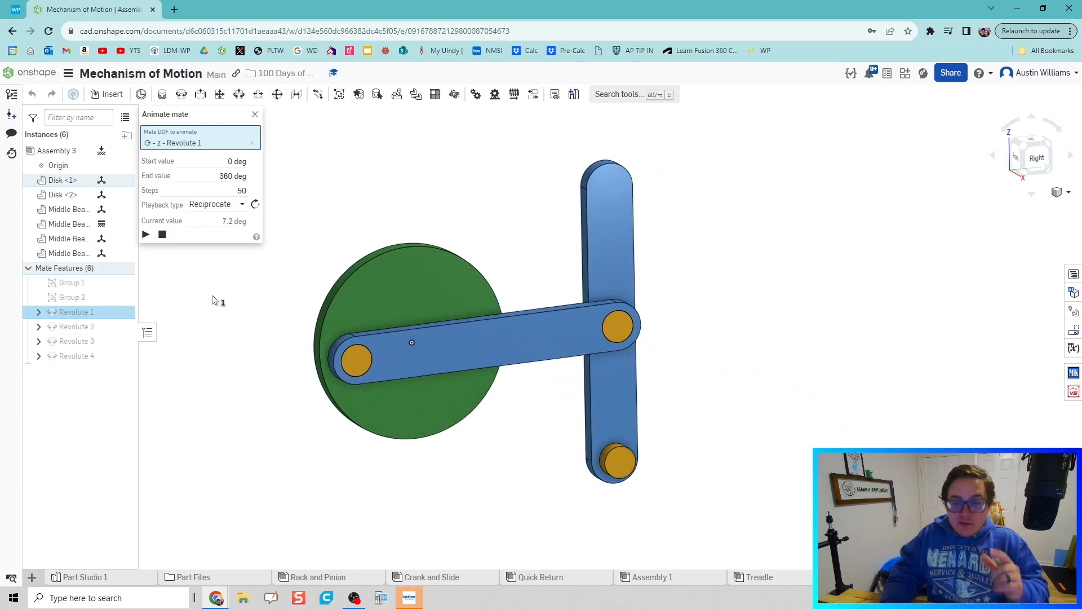
{"action": "left_click", "coordinate": [144, 234]}
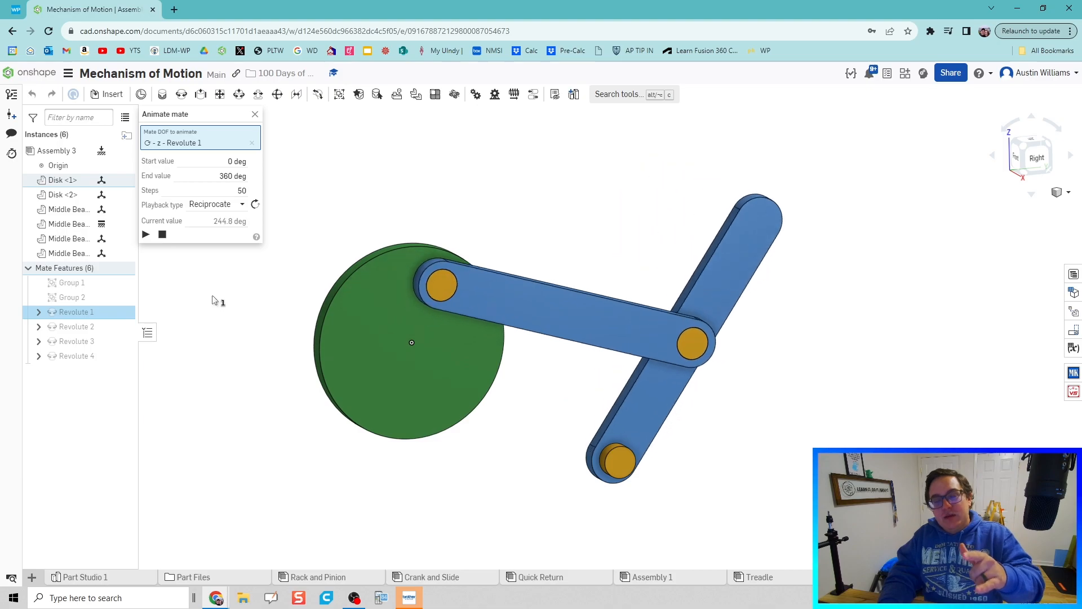